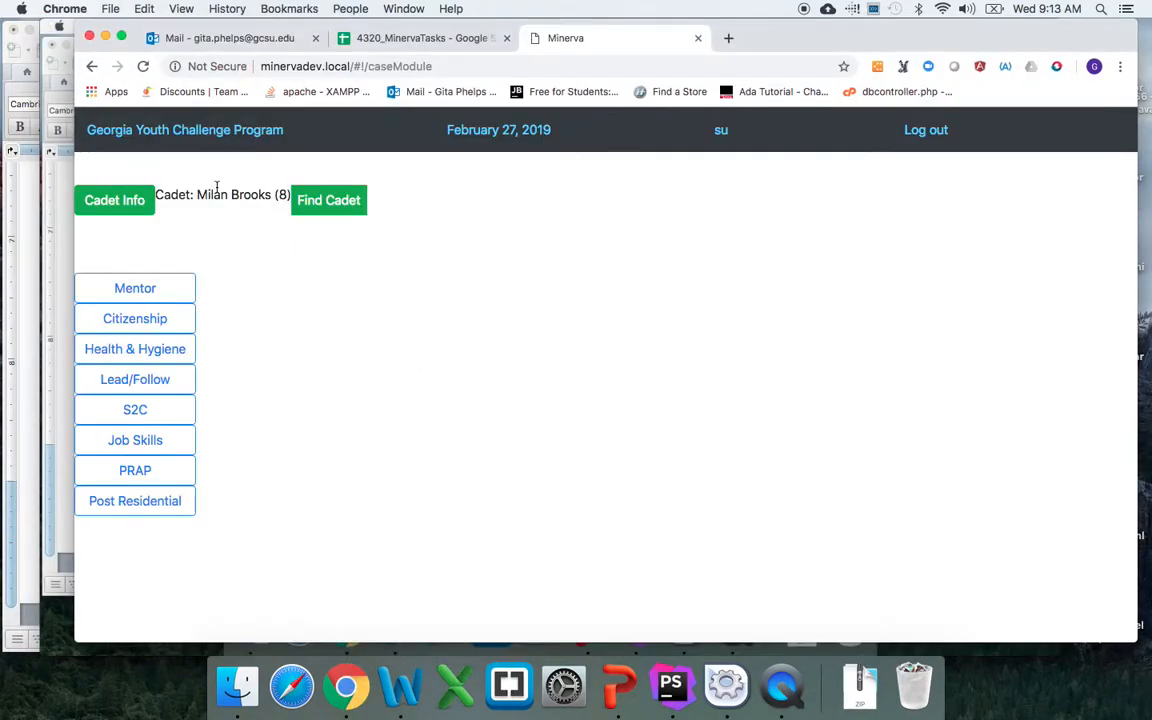
pyautogui.moveTo(180, 258)
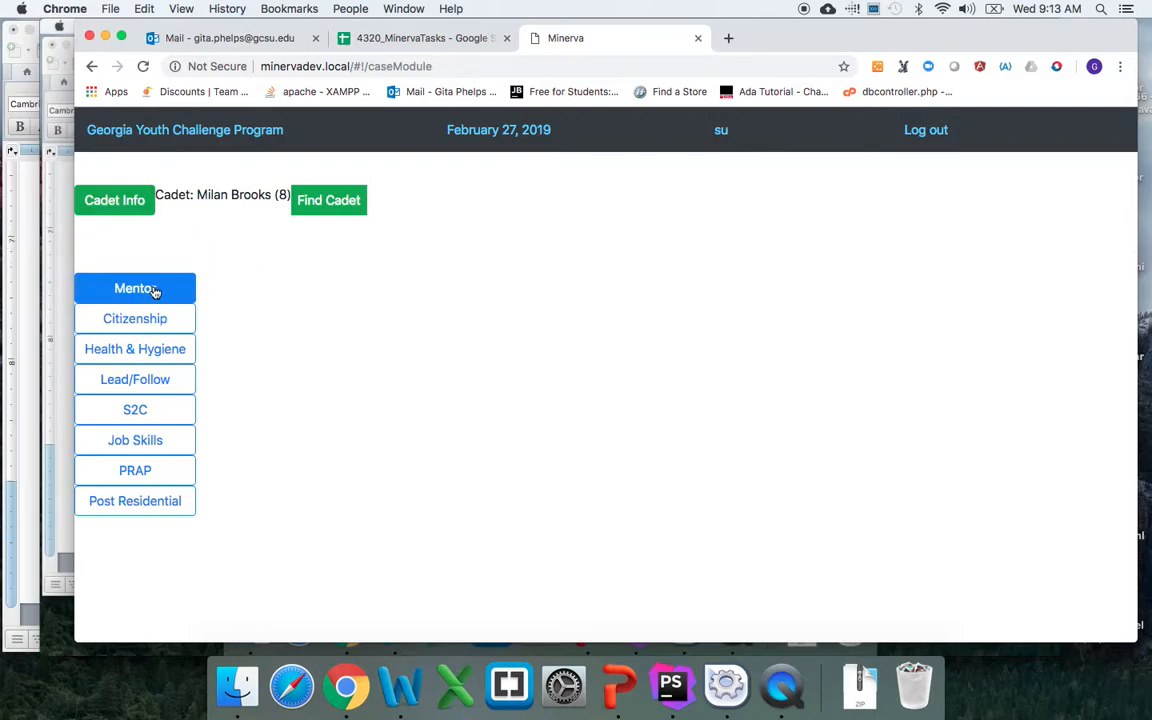
pyautogui.click(136, 288)
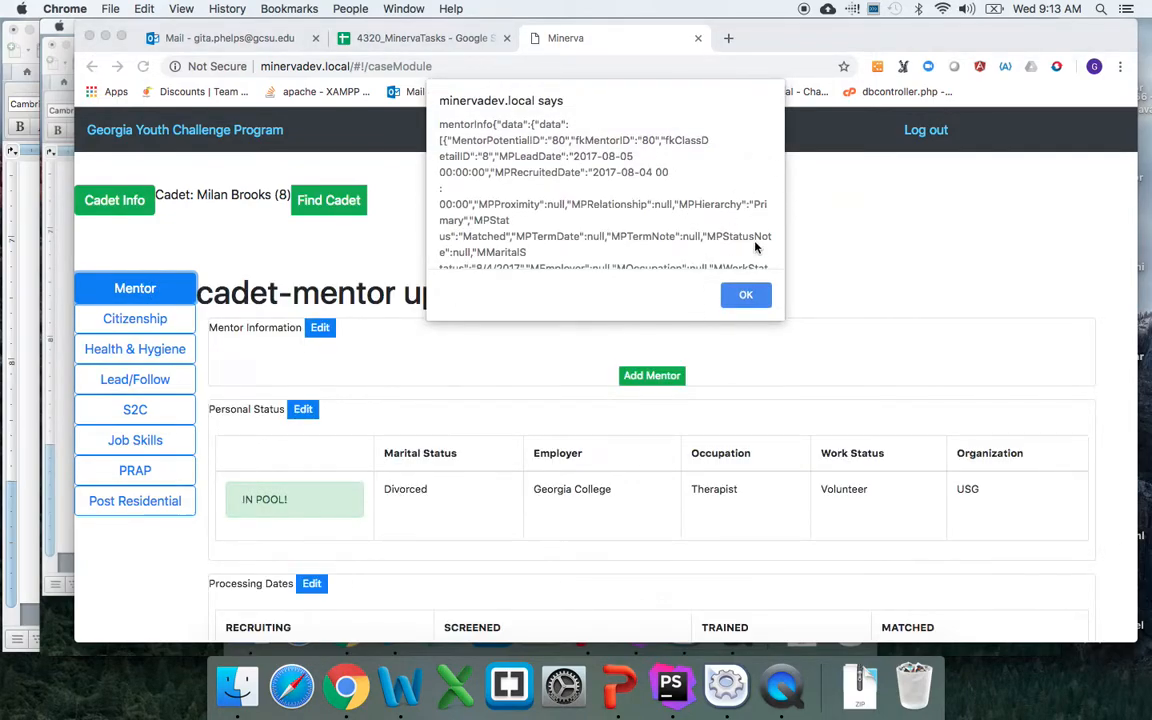
pyautogui.click(744, 294)
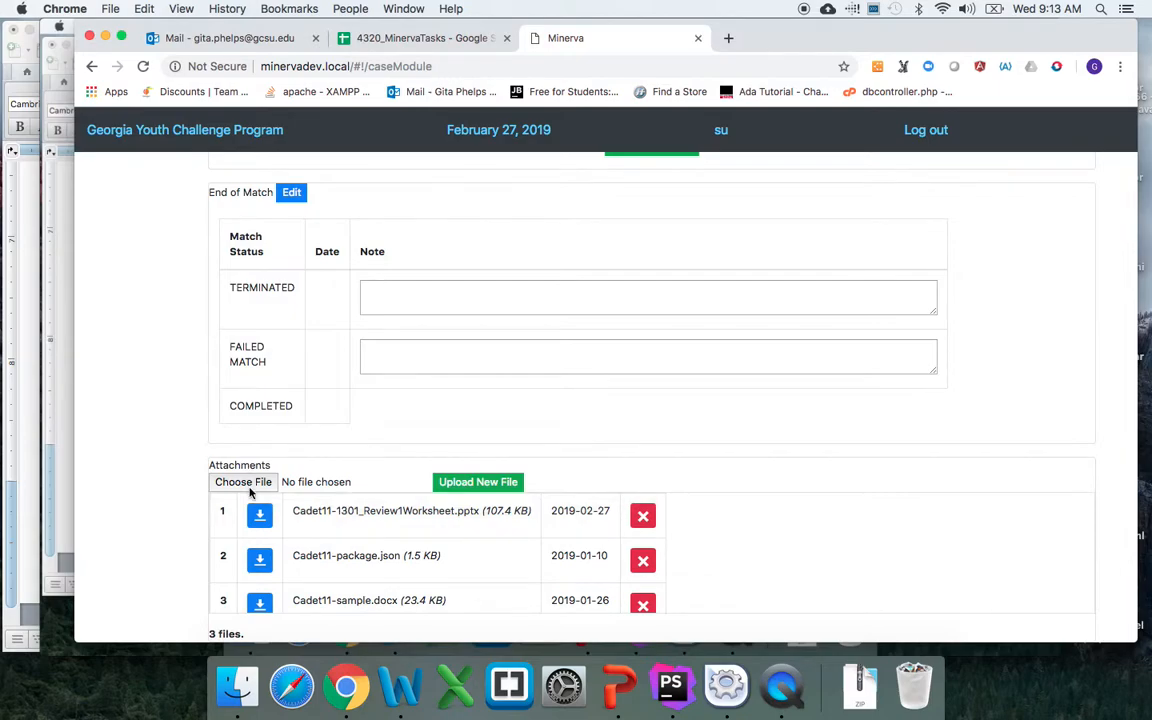
# Step: Upload Chapter8_EndOfChapter.docx as a fourth Mentor attachment for the cadet
pyautogui.click(244, 480)
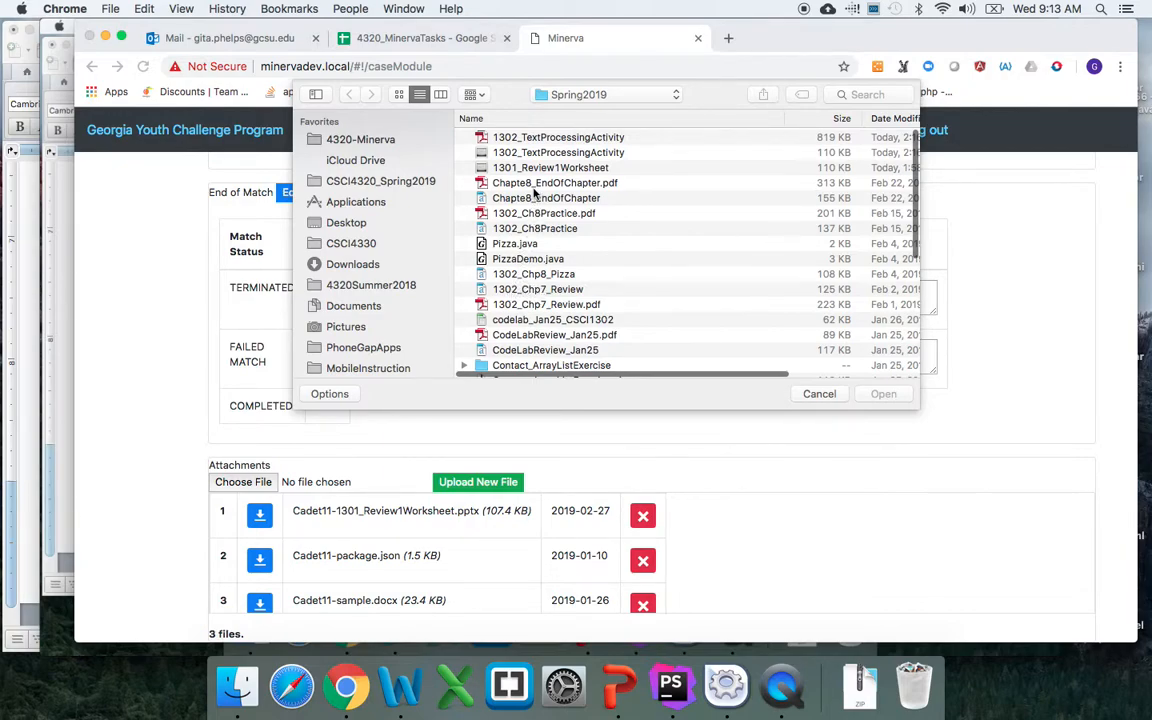
pyautogui.click(544, 198)
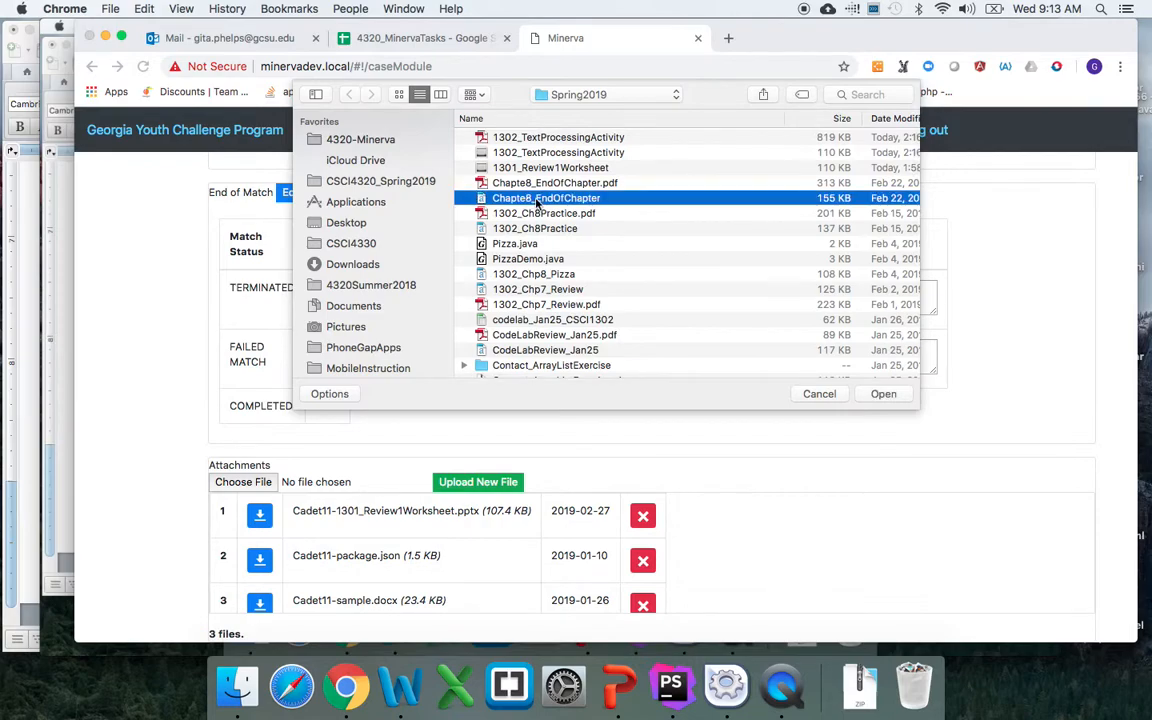
pyautogui.click(882, 392)
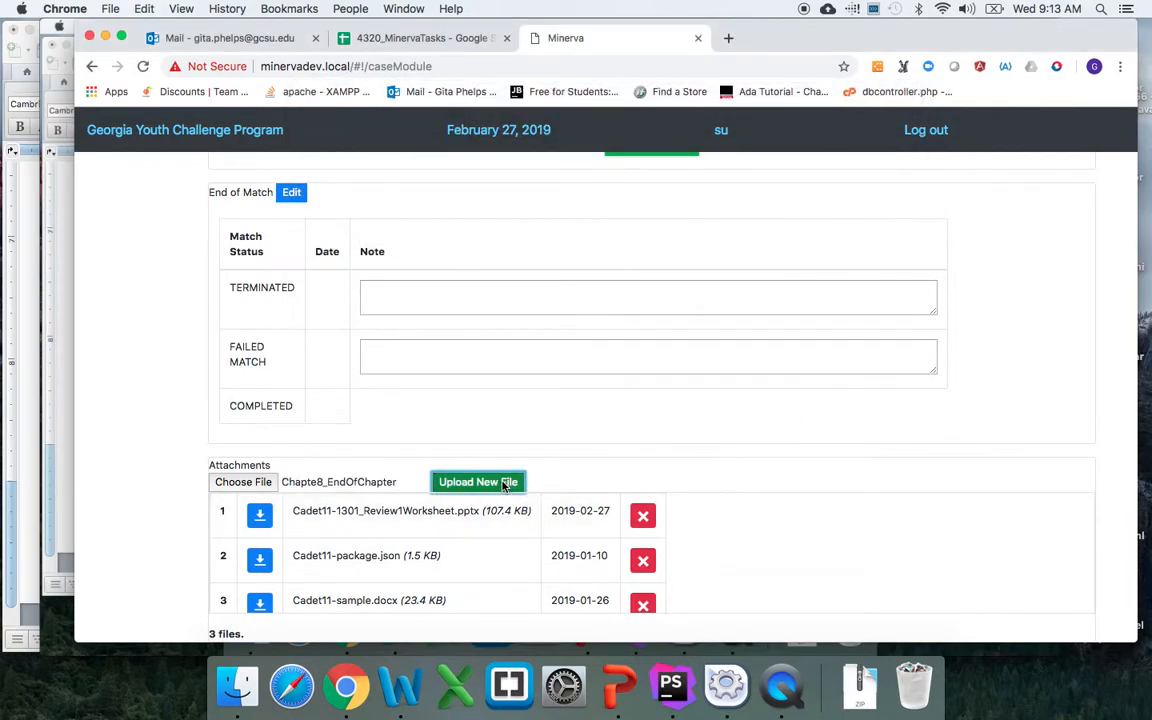
pyautogui.click(476, 482)
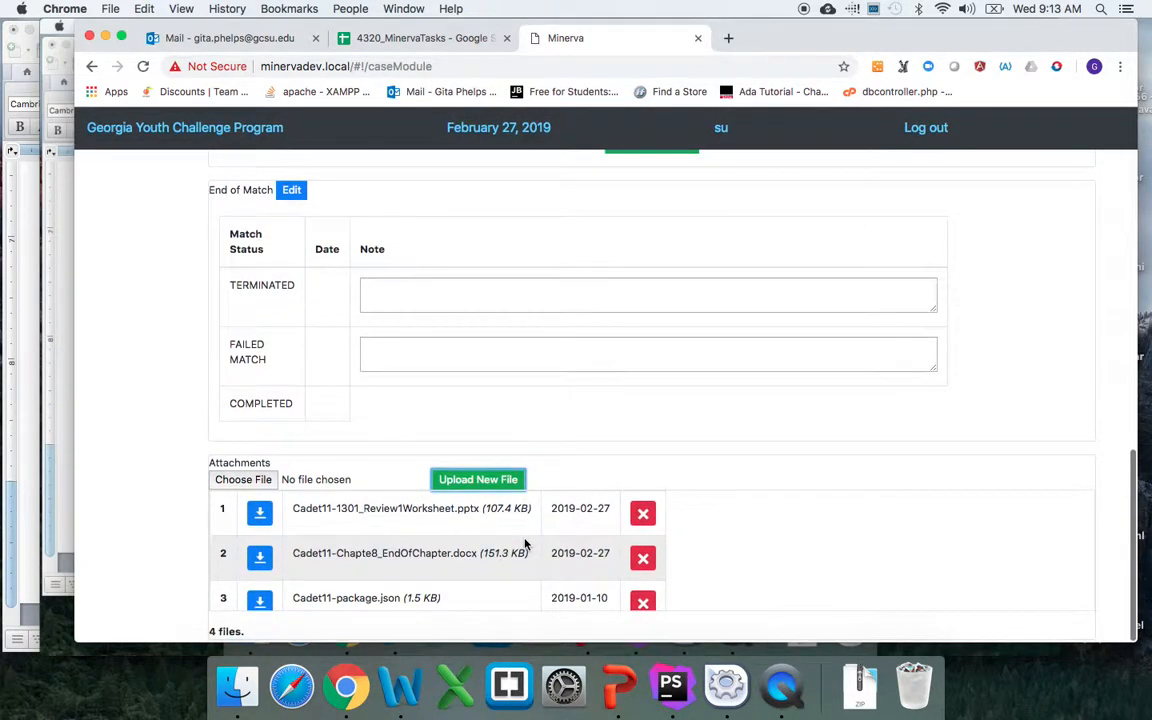
# Step: Remove the Cadet11-Chapter8_EndOfChapter.docx attachment, leaving three Mentor files
pyautogui.scroll(3)
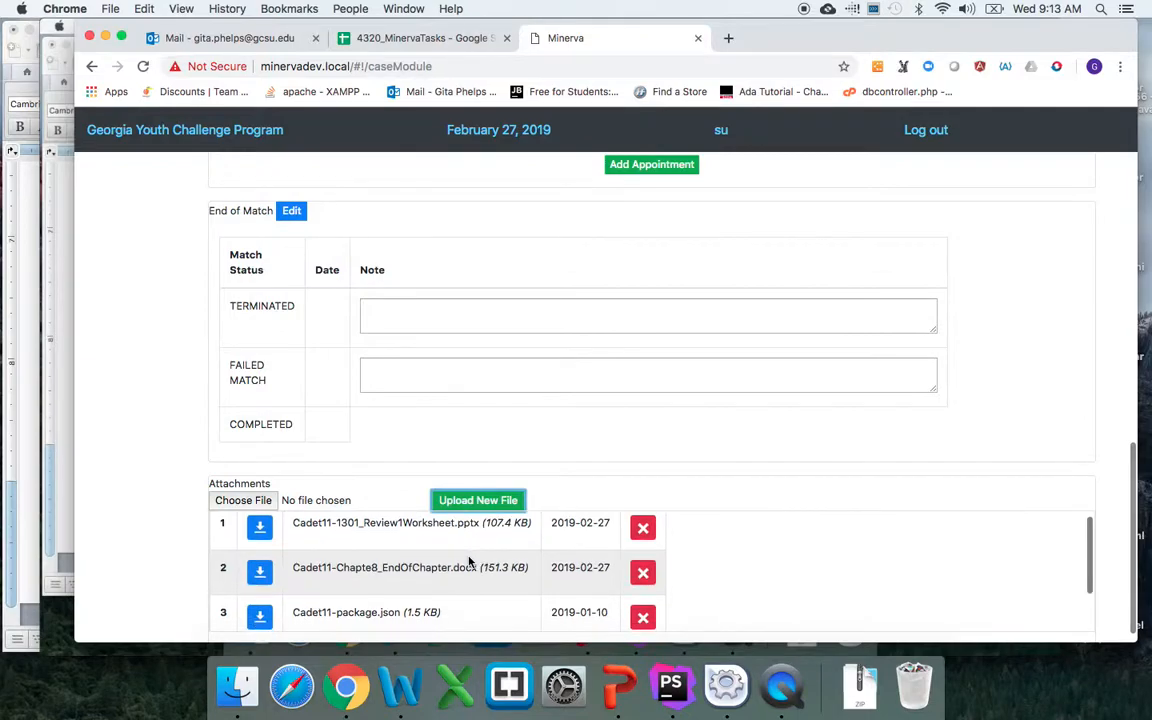
pyautogui.moveTo(236, 686)
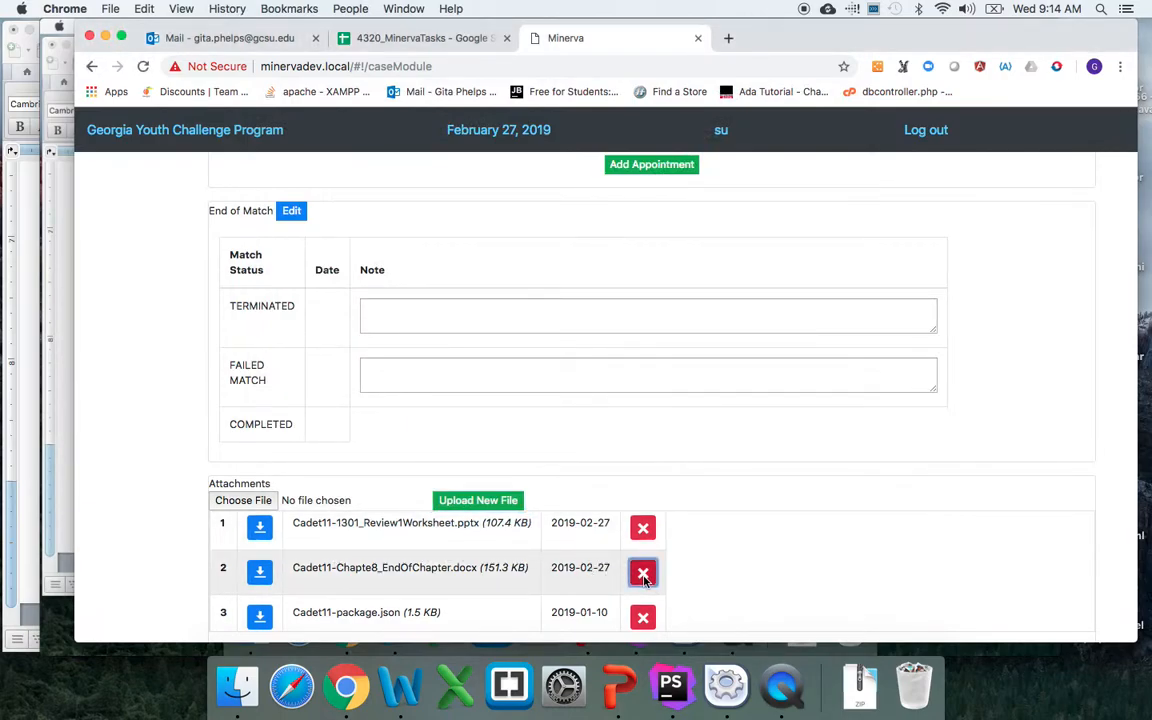
pyautogui.click(642, 572)
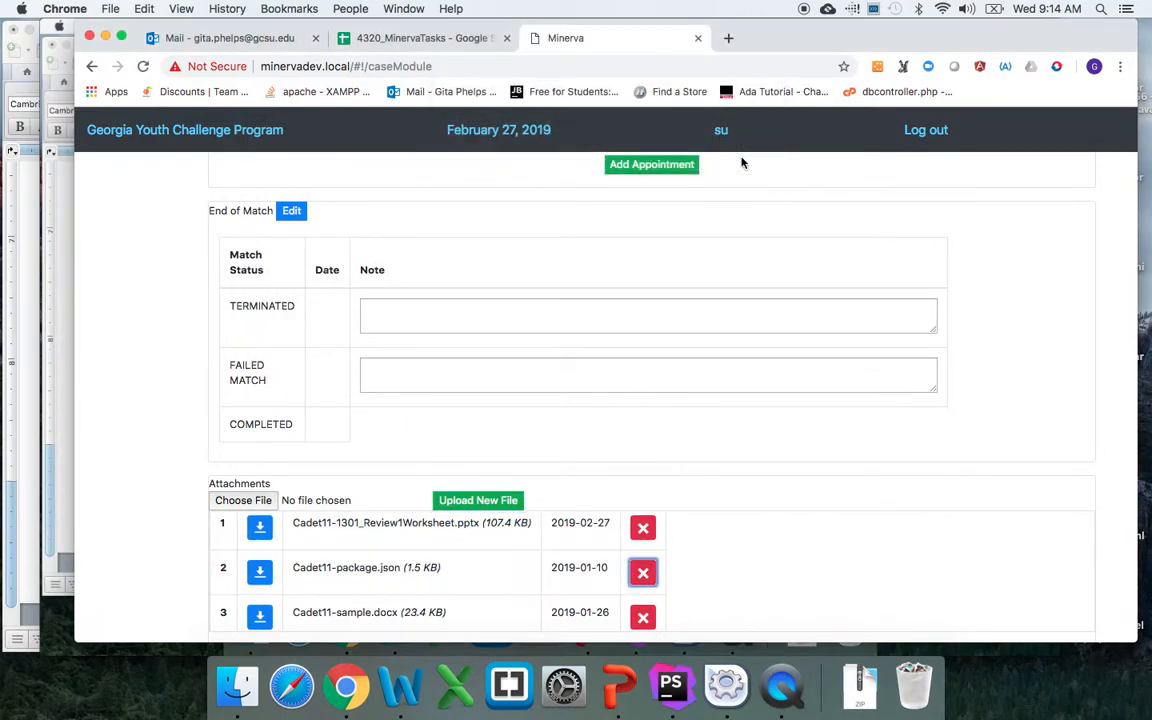
pyautogui.moveTo(344, 688)
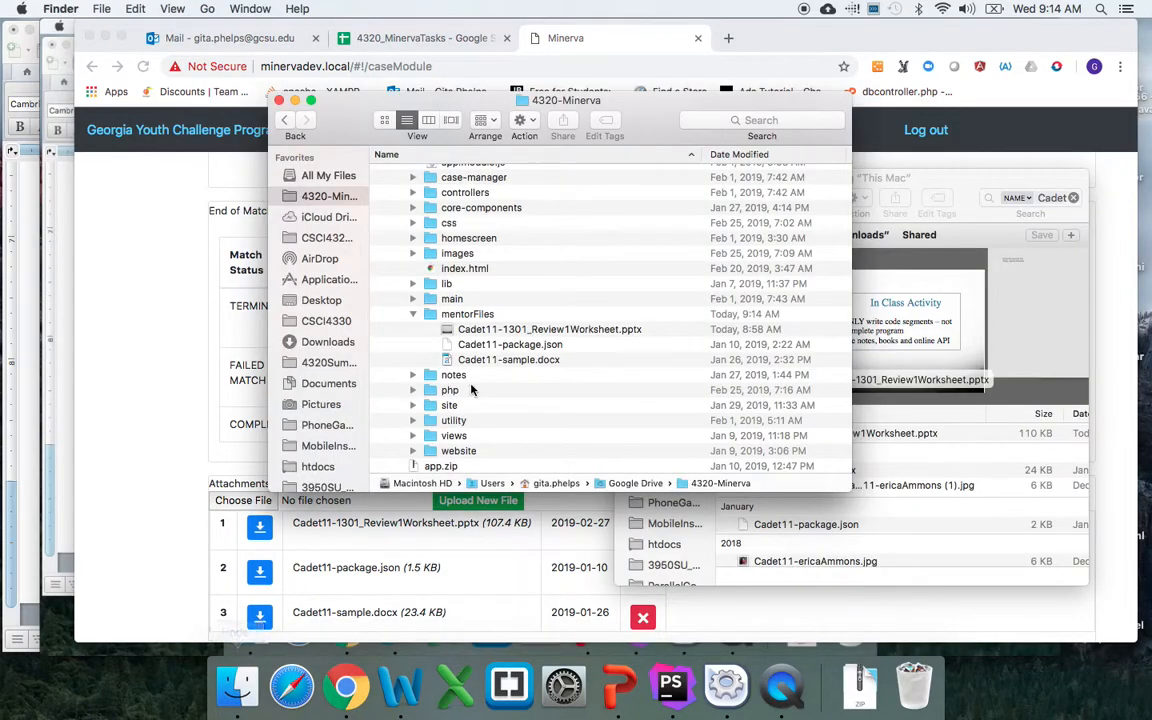
pyautogui.moveTo(456, 340)
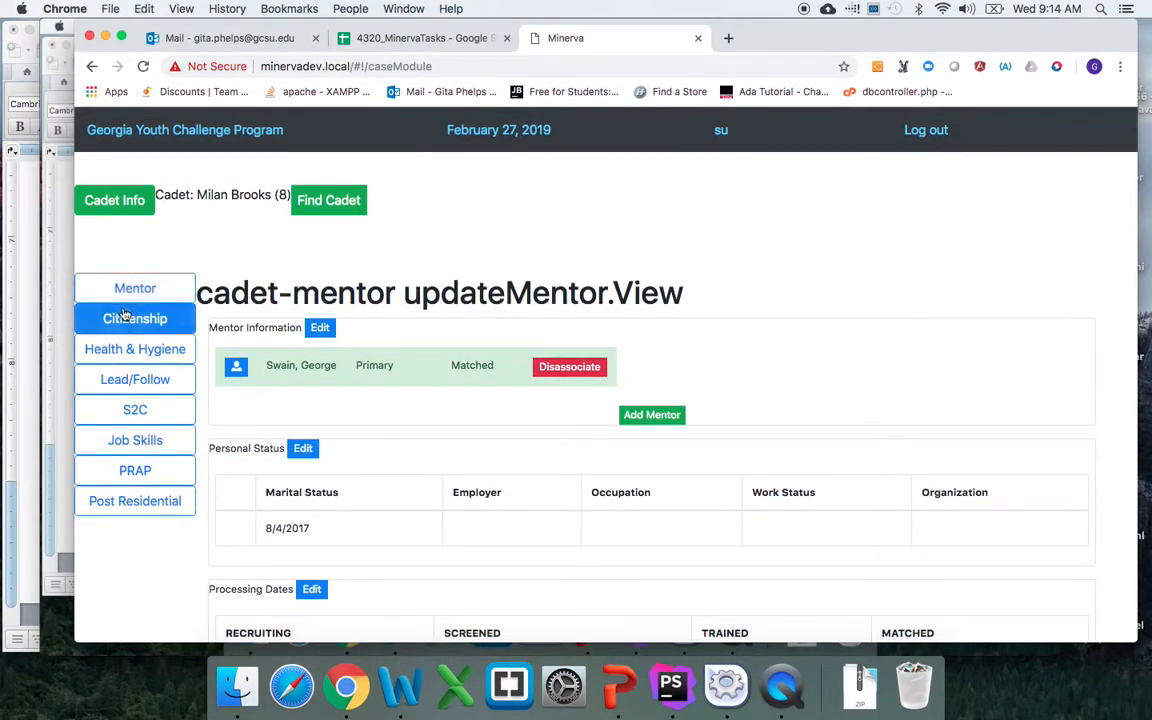
# Step: Enter the cadet's PRAP module, dismiss the sample dates alert and reach its Attachments section
pyautogui.click(136, 470)
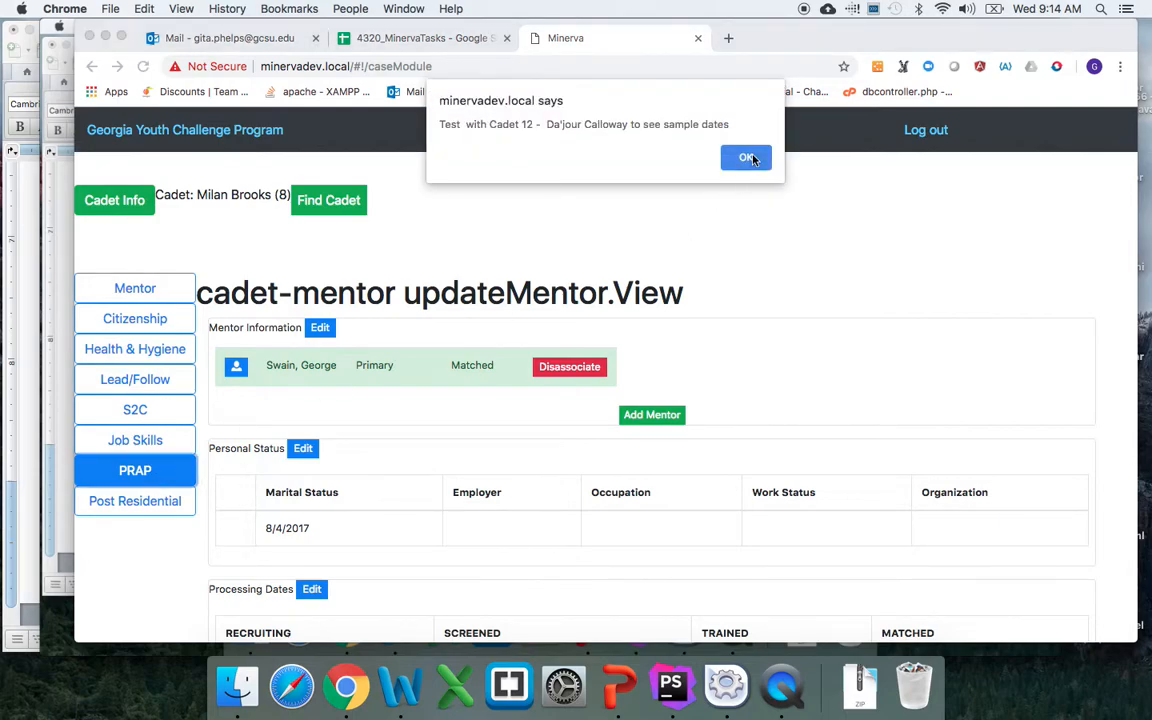
pyautogui.click(746, 156)
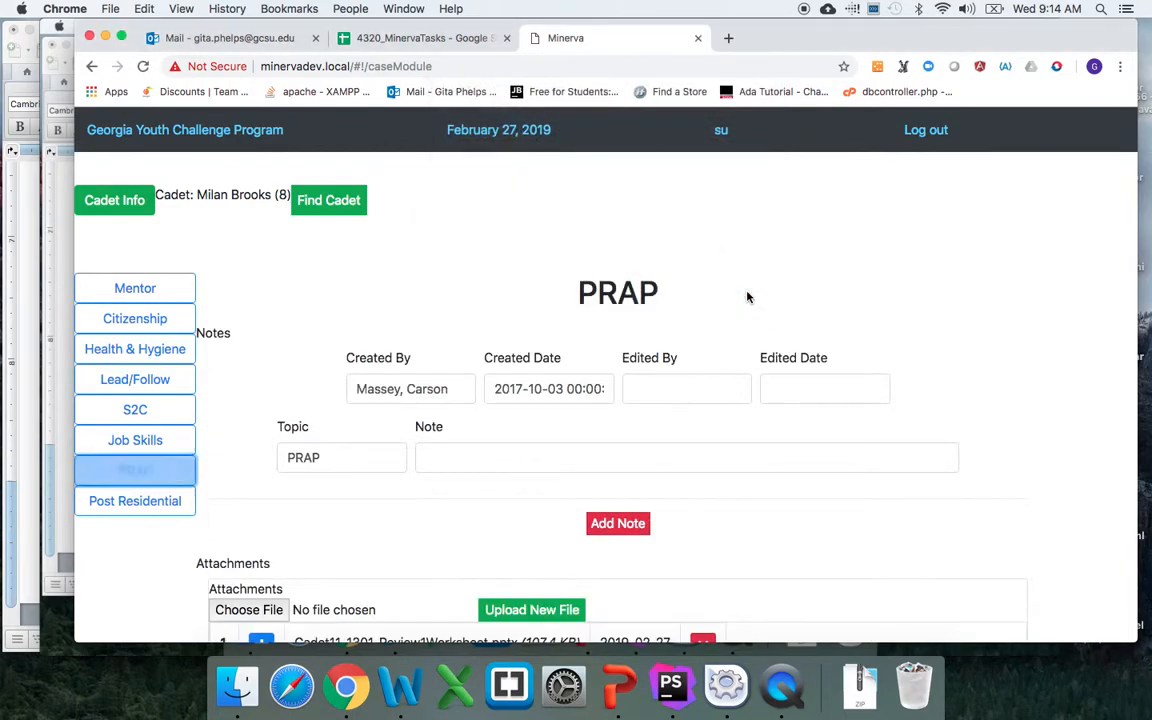
pyautogui.scroll(-3)
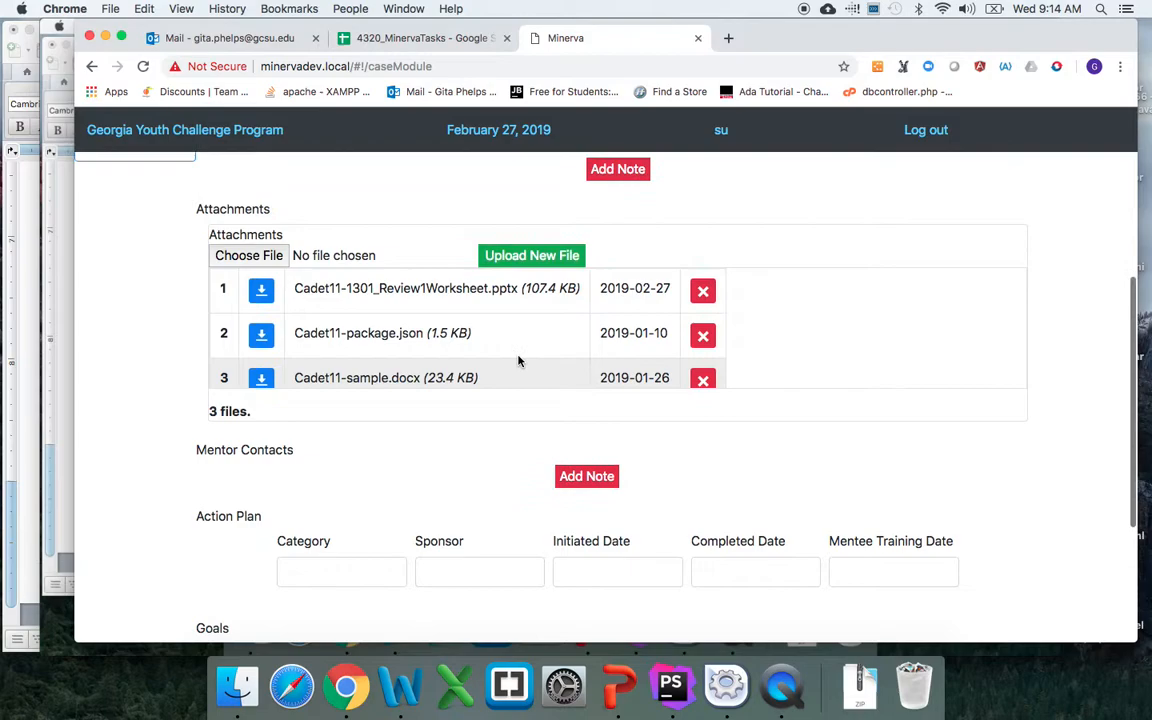
pyautogui.scroll(3)
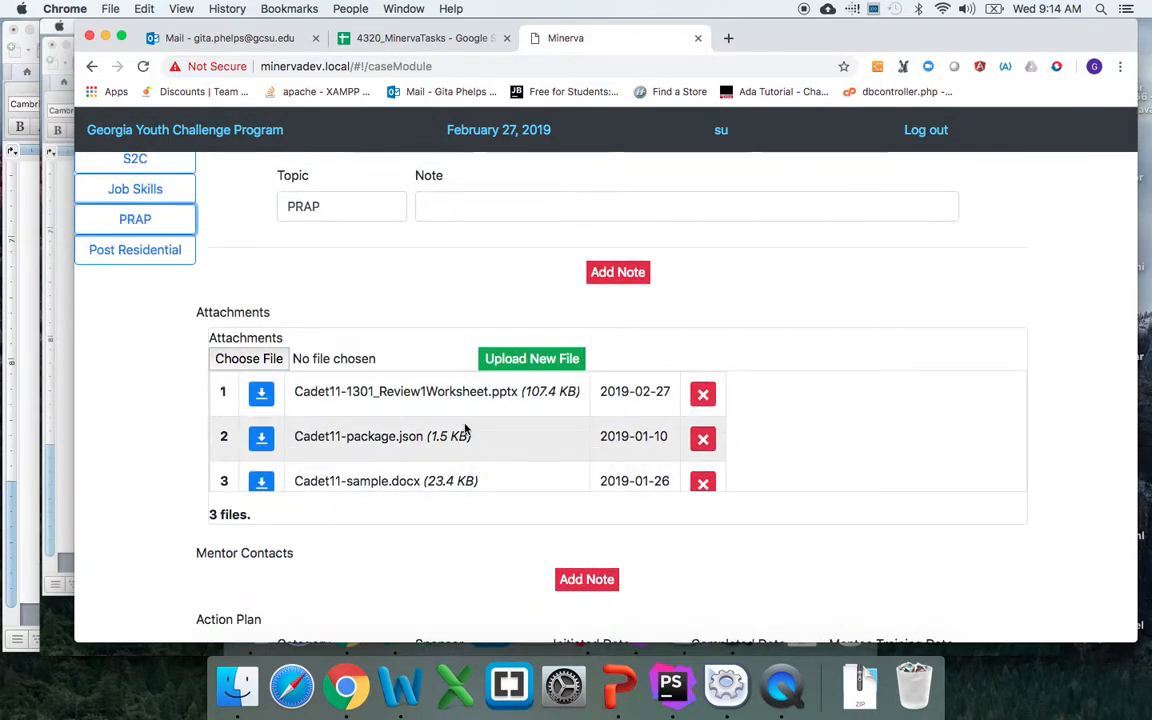
pyautogui.scroll(3)
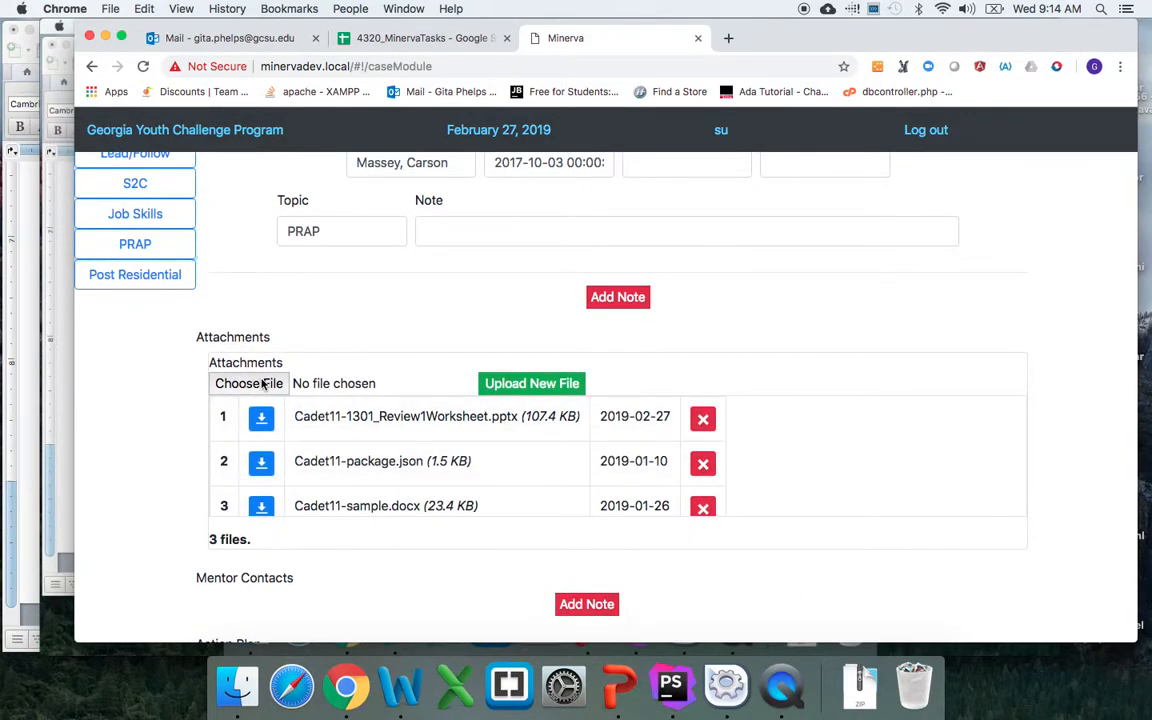
# Step: Upload Pizza.java as a new PRAP attachment, bringing the list to four files
pyautogui.click(248, 384)
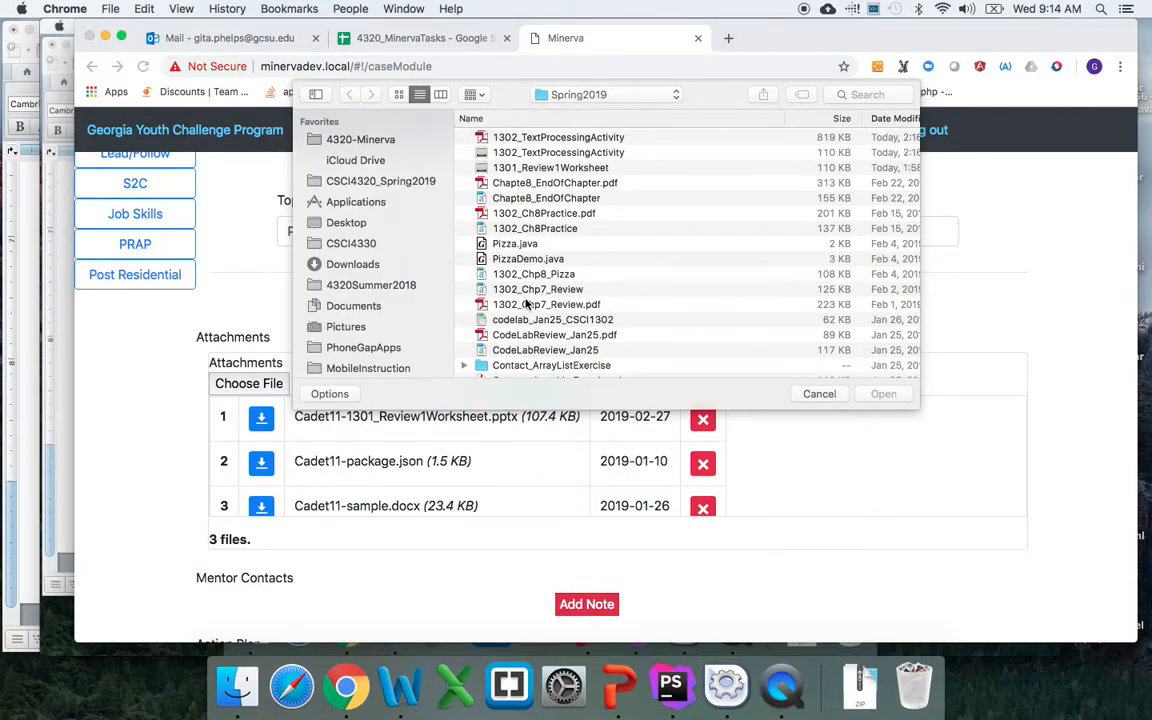
pyautogui.click(514, 244)
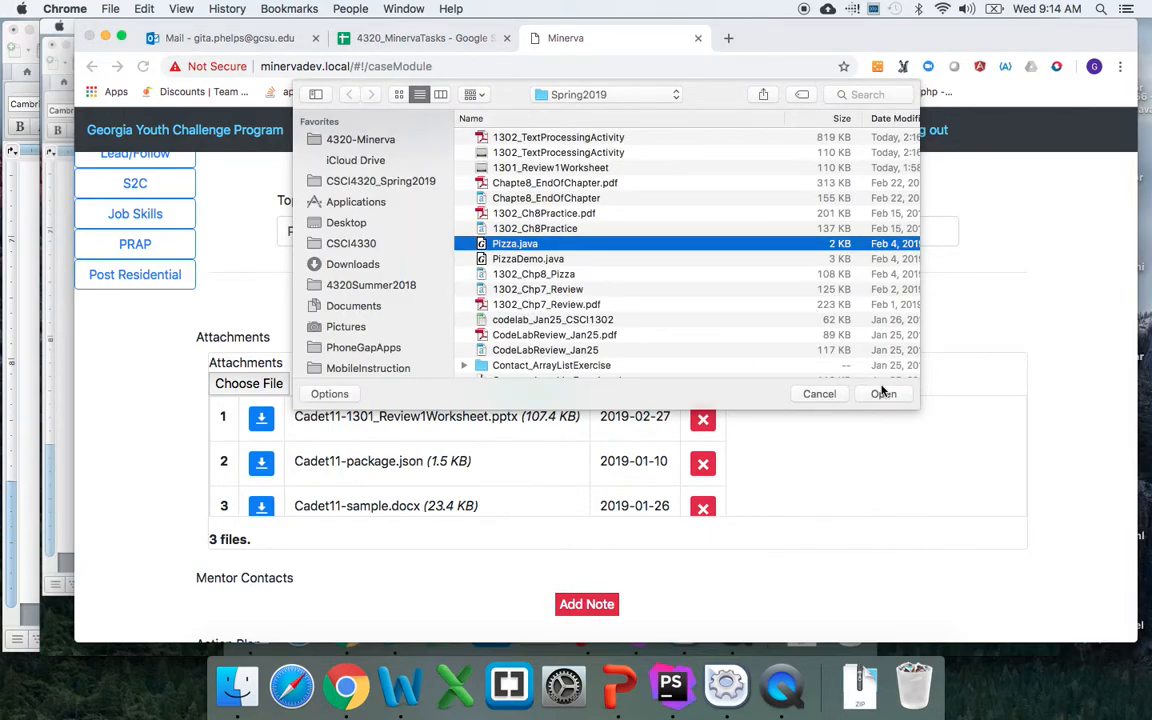
pyautogui.click(882, 392)
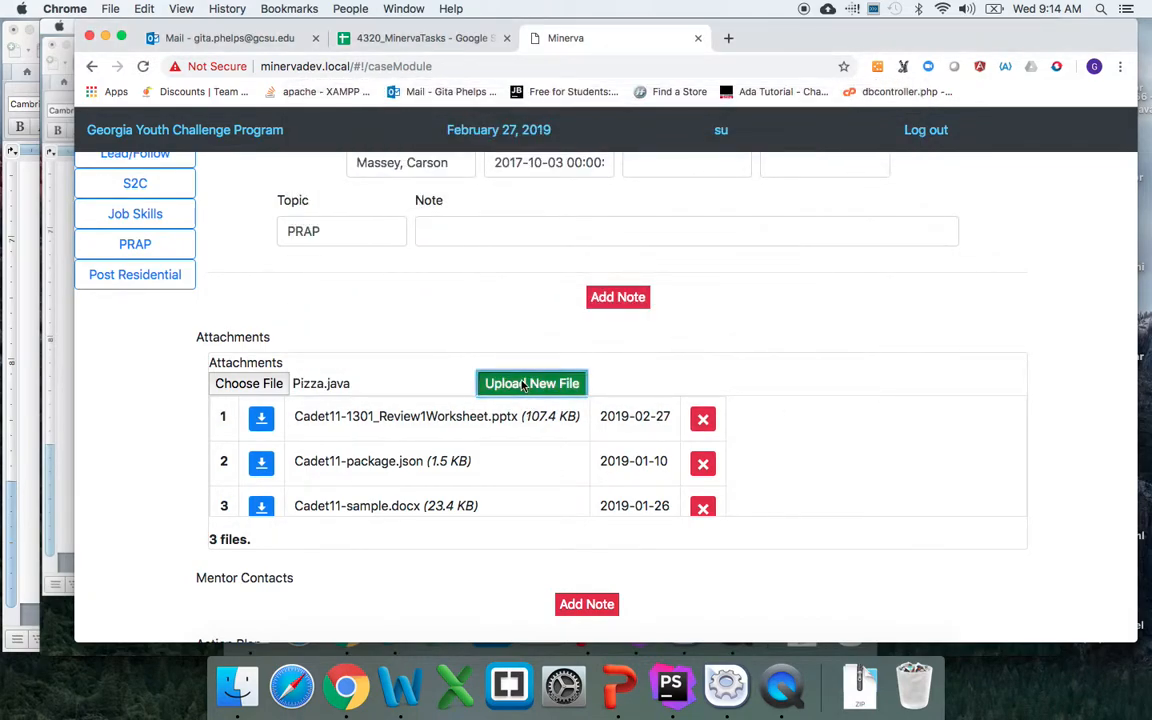
pyautogui.click(532, 384)
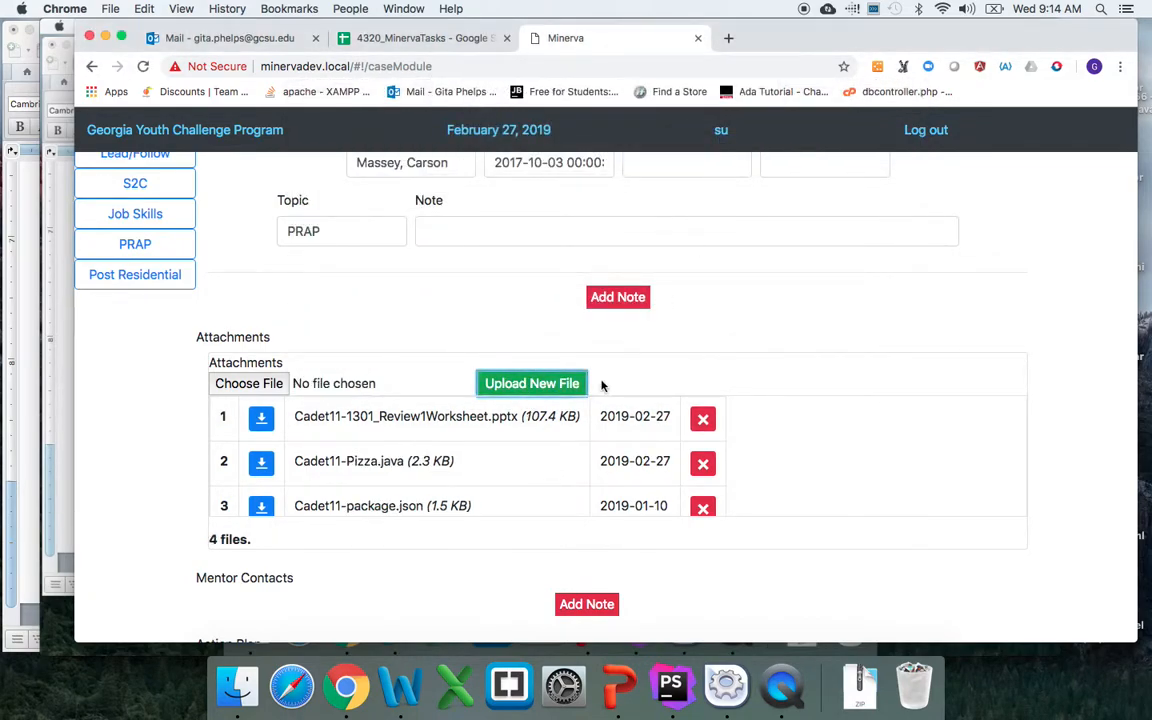
pyautogui.scroll(-3)
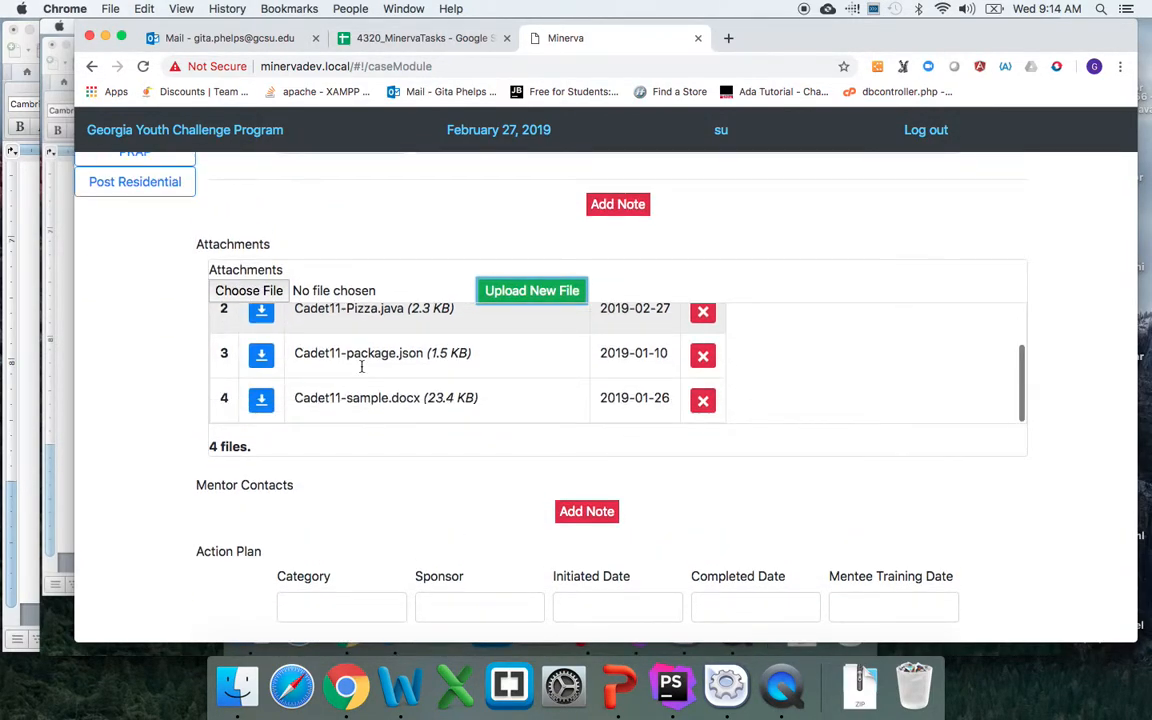
pyautogui.scroll(3)
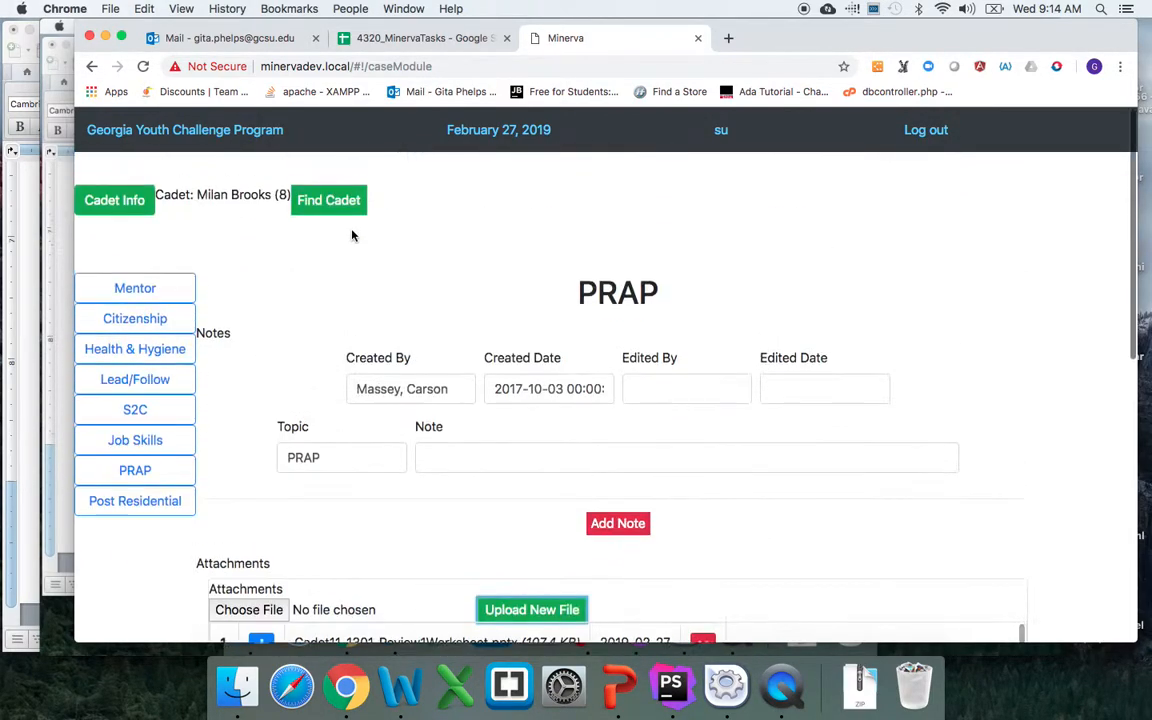
# Step: Return to the Mentor module, dismiss both notices and review its four attachments including Cadet11-Pizza.java
pyautogui.click(136, 288)
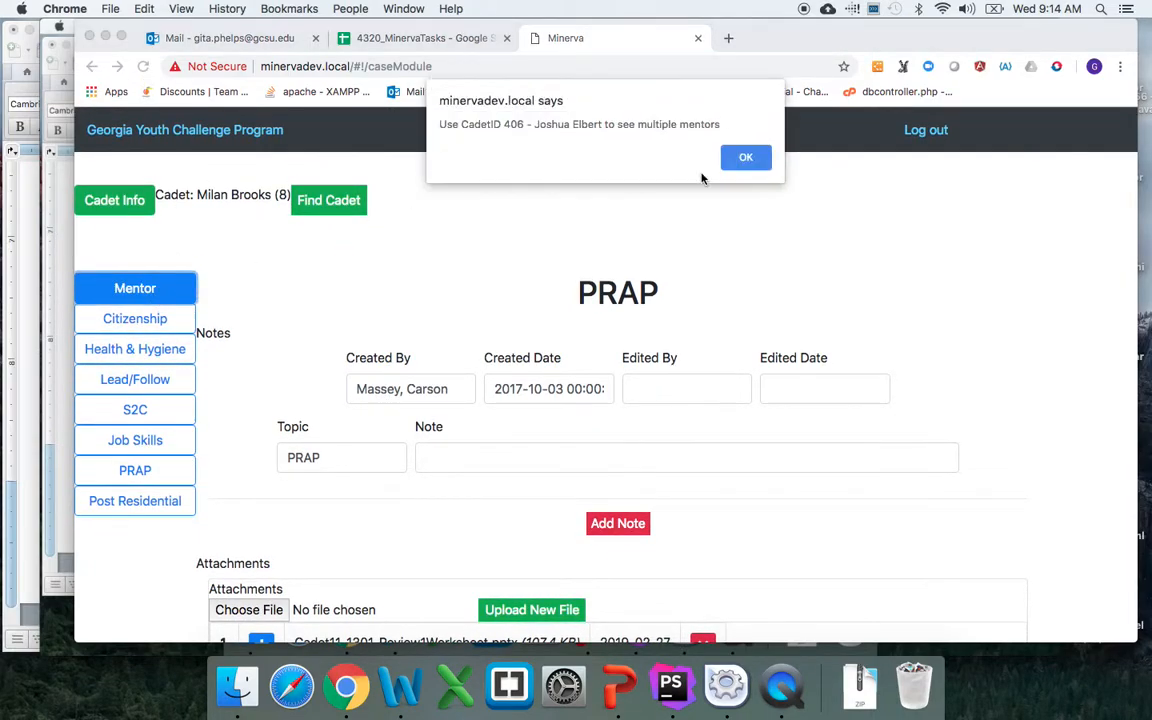
pyautogui.click(744, 156)
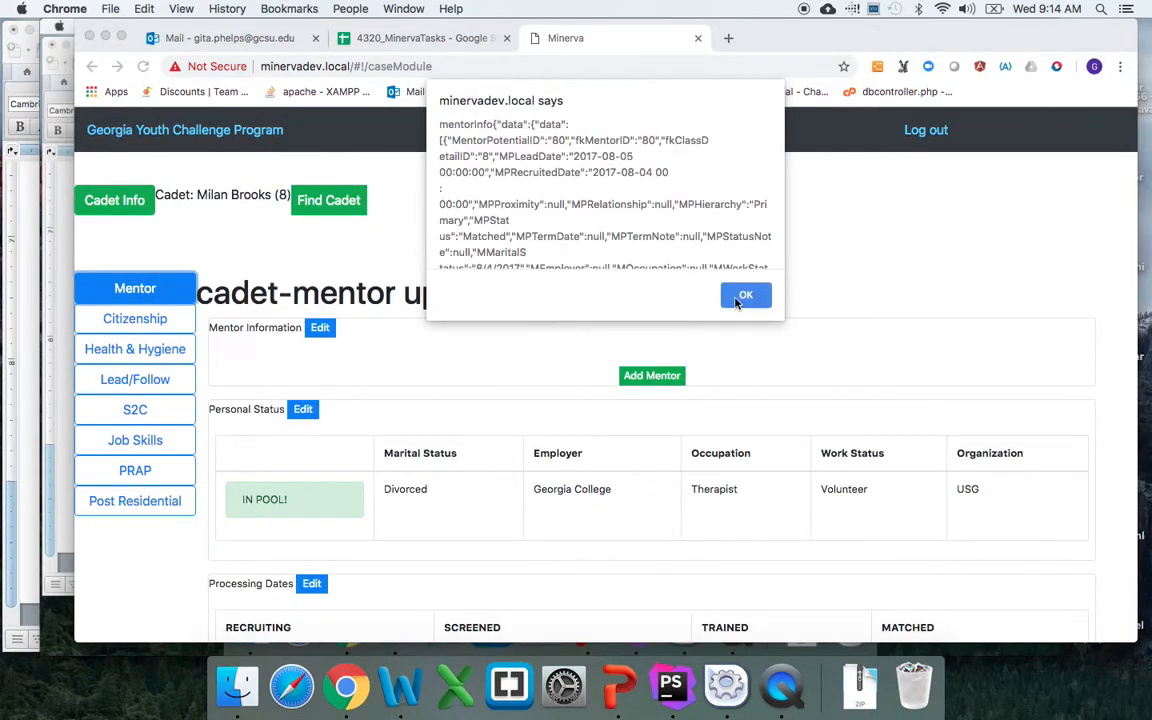
pyautogui.click(744, 296)
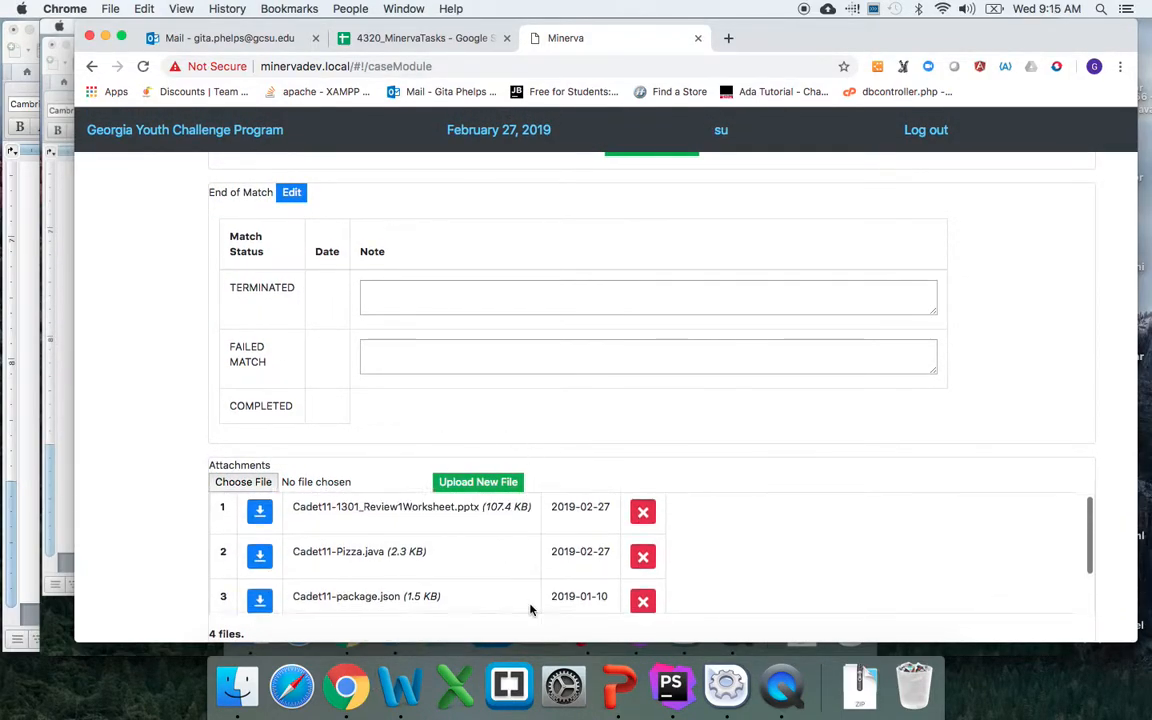
pyautogui.scroll(3)
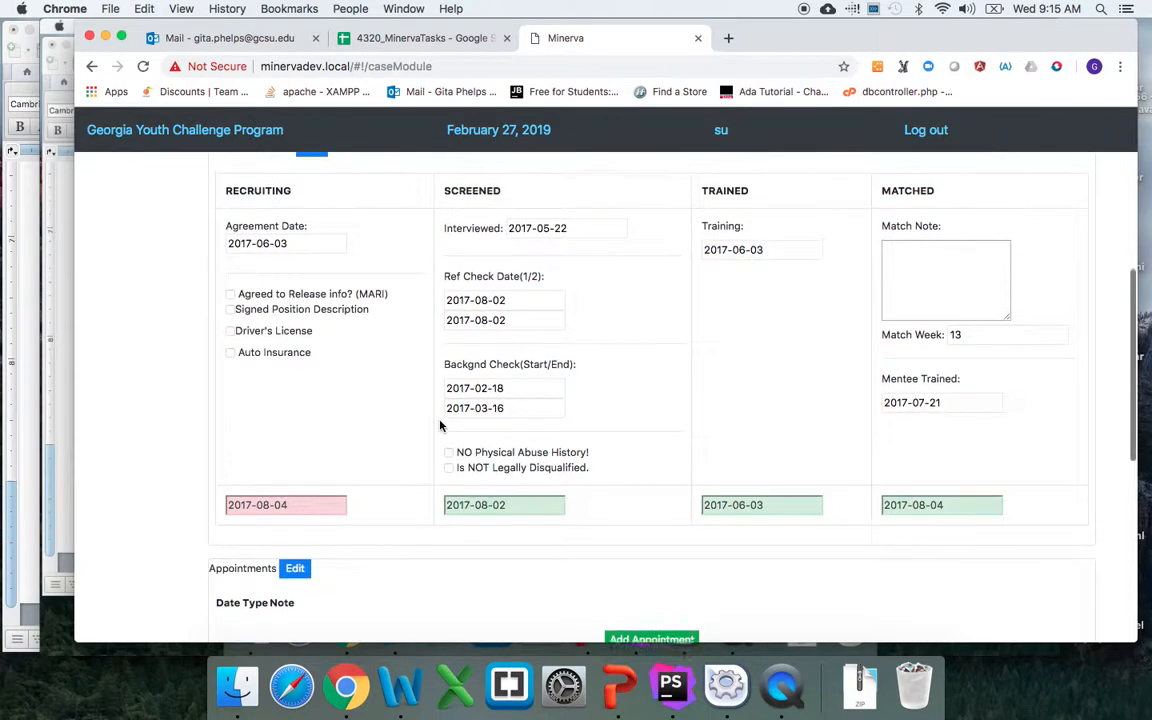
pyautogui.scroll(3)
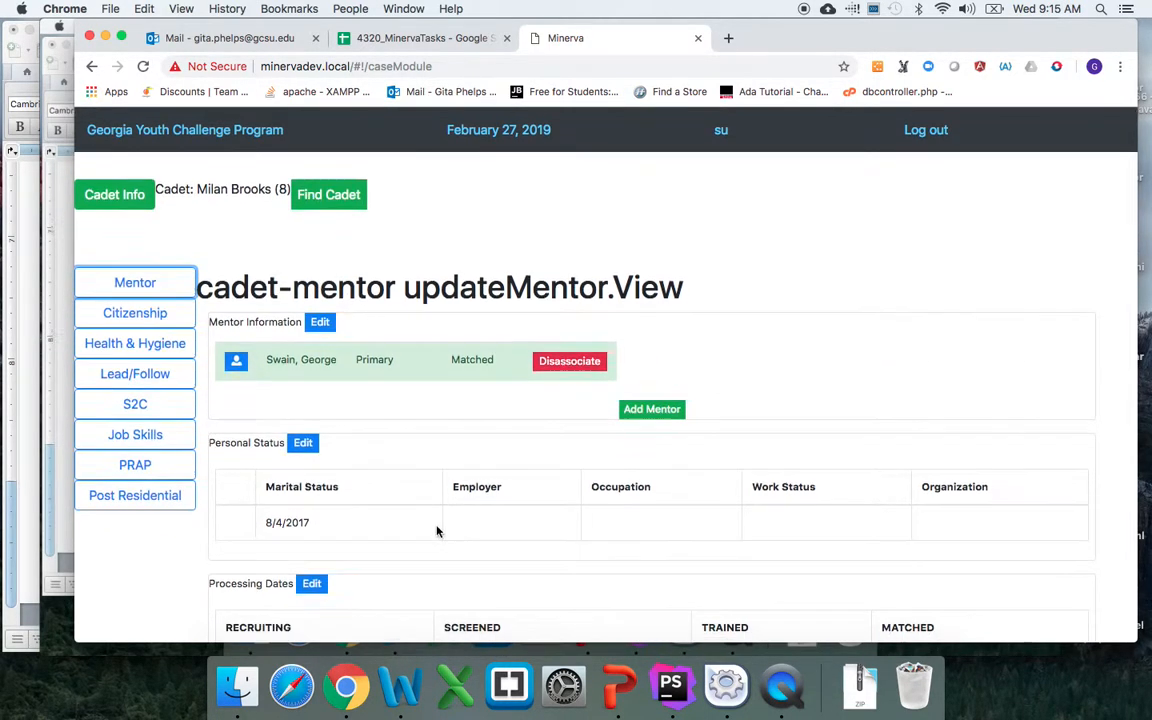
pyautogui.scroll(-3)
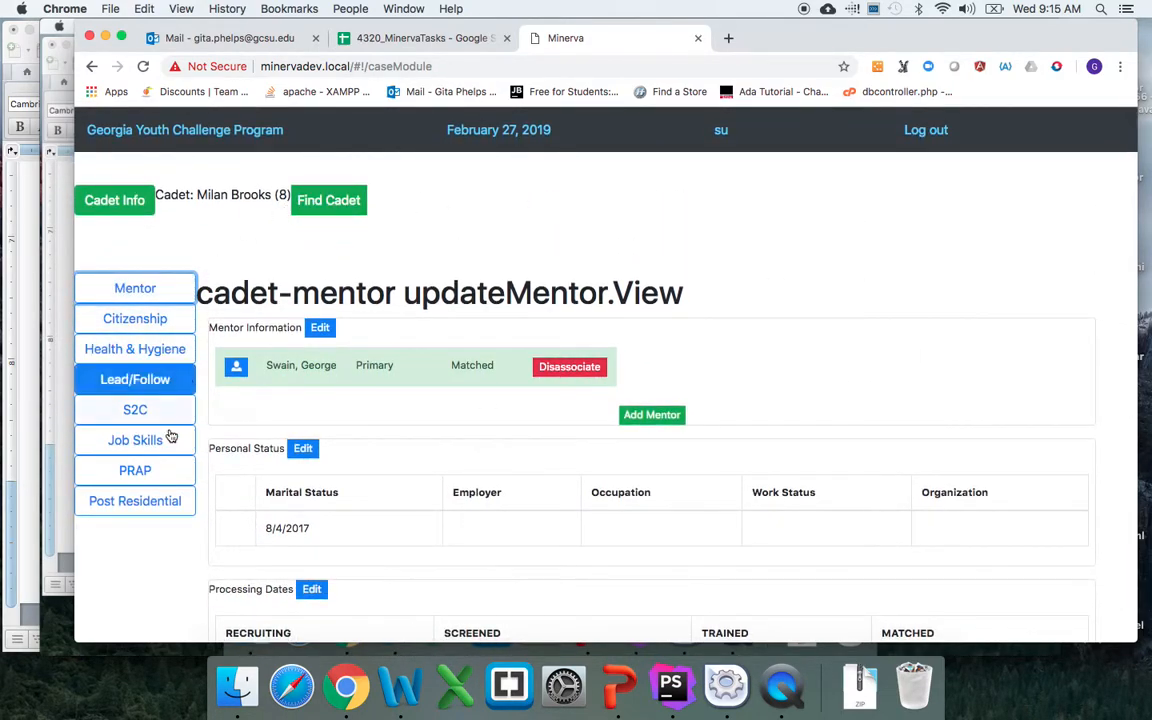
# Step: Return to the PRAP module, dismiss its notice and reach the Attachments section
pyautogui.click(136, 470)
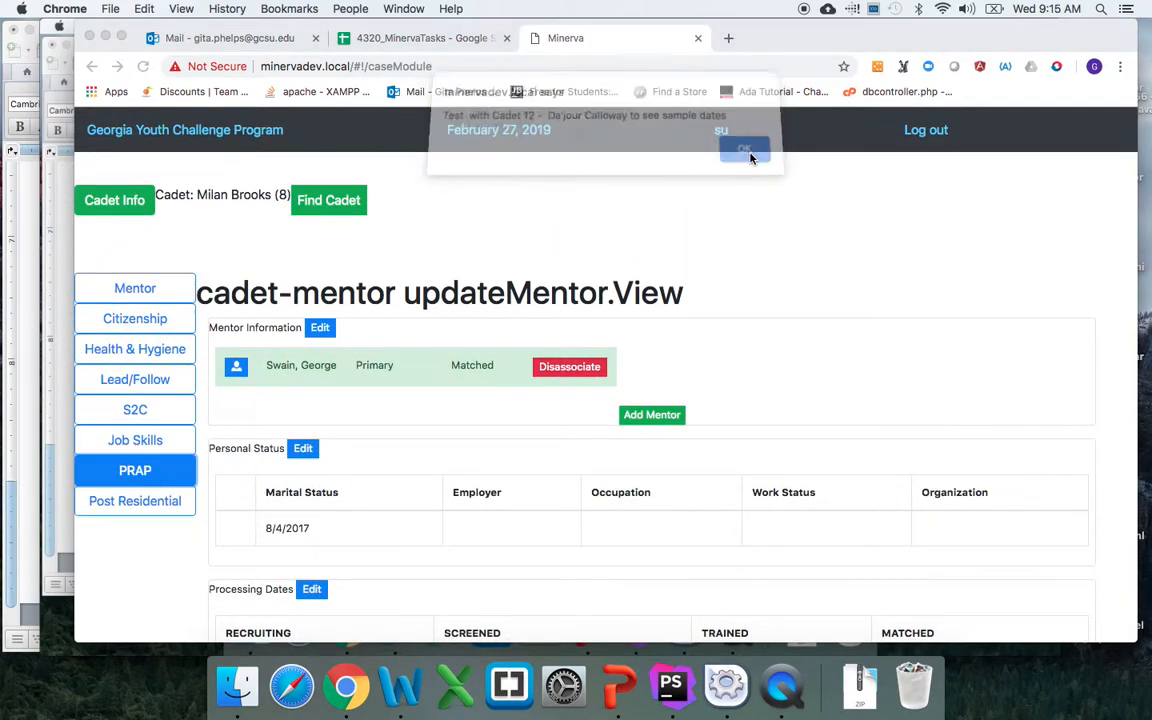
pyautogui.click(744, 148)
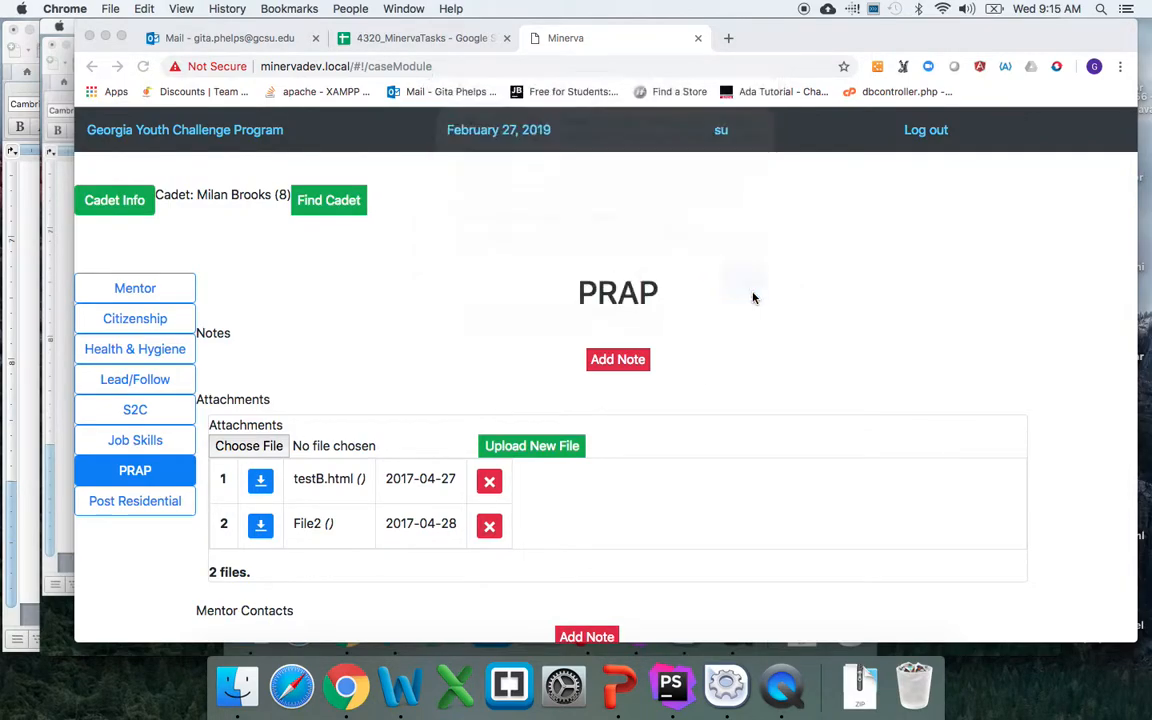
pyautogui.scroll(-3)
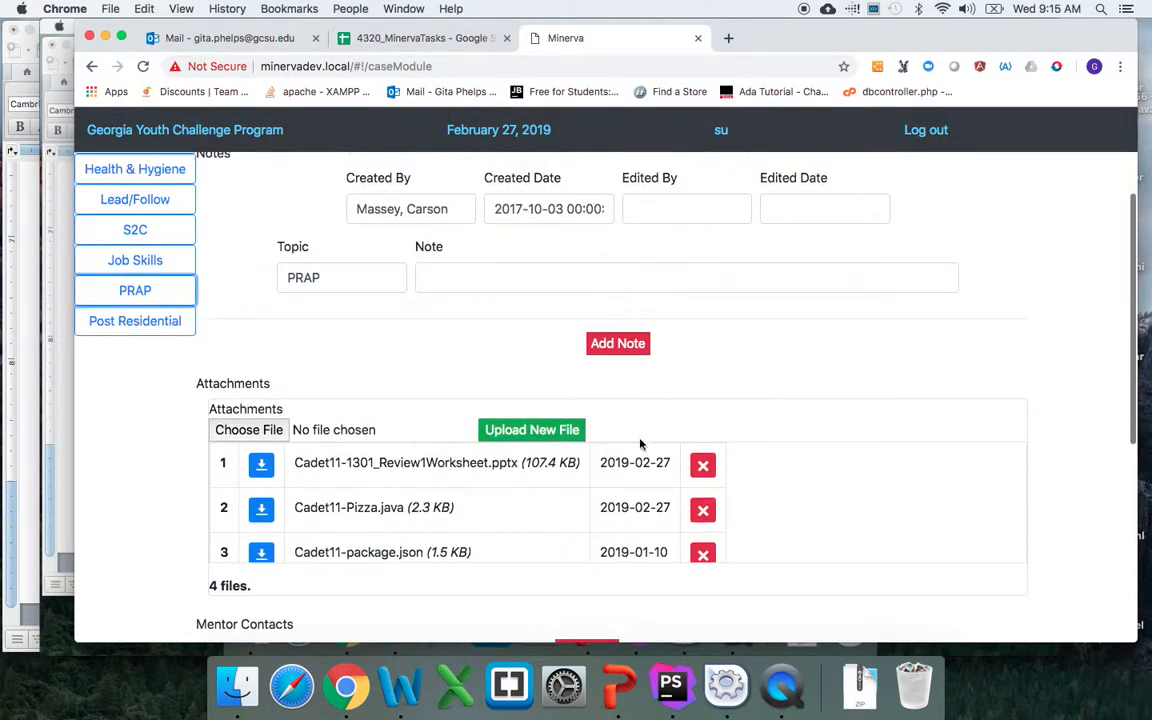
pyautogui.scroll(-3)
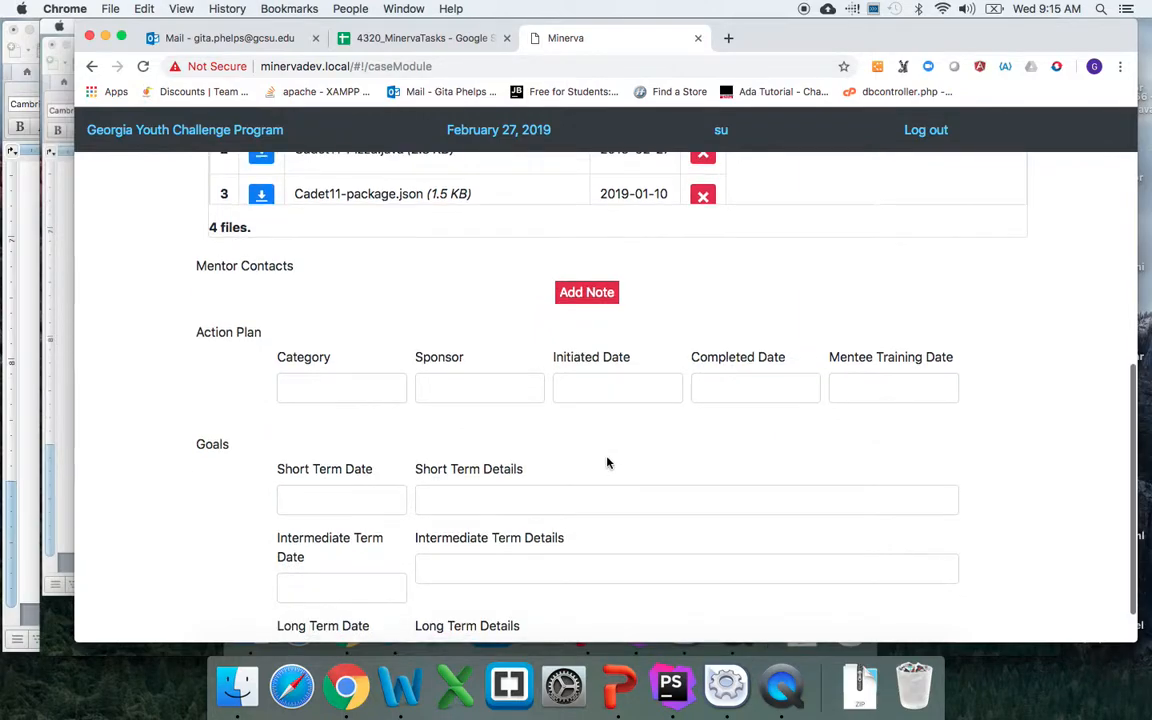
pyautogui.scroll(3)
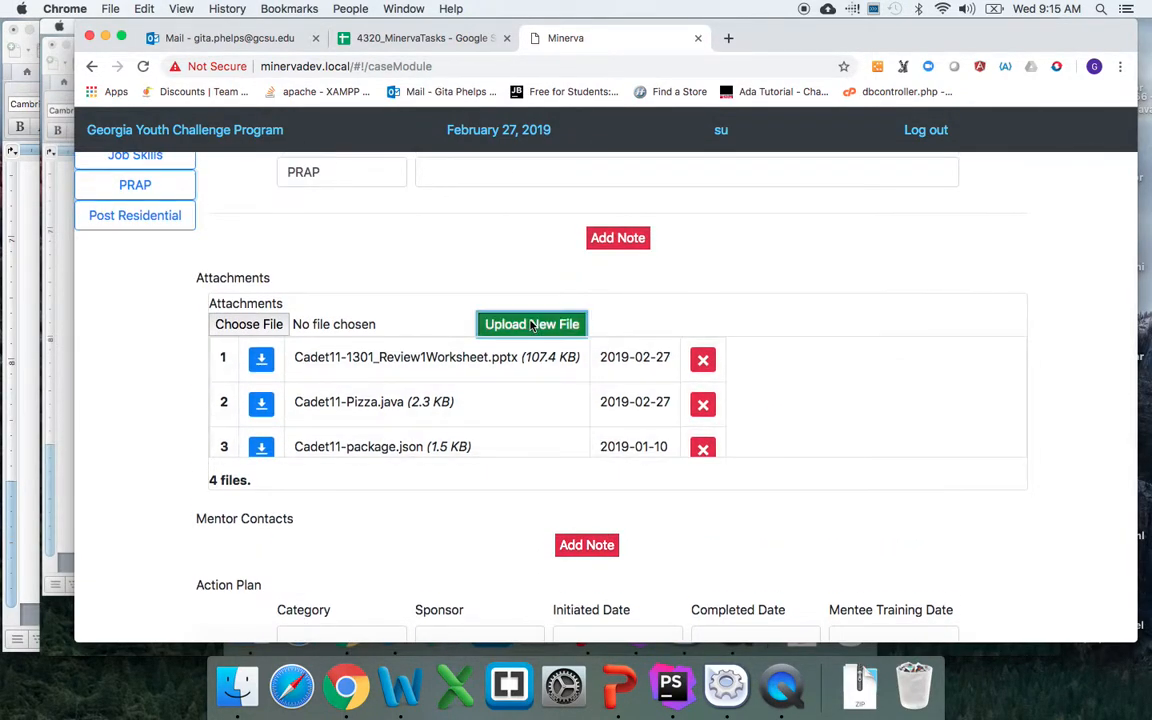
# Step: Attempt an upload with no file chosen; success is reported but the list stays at four files
pyautogui.click(532, 324)
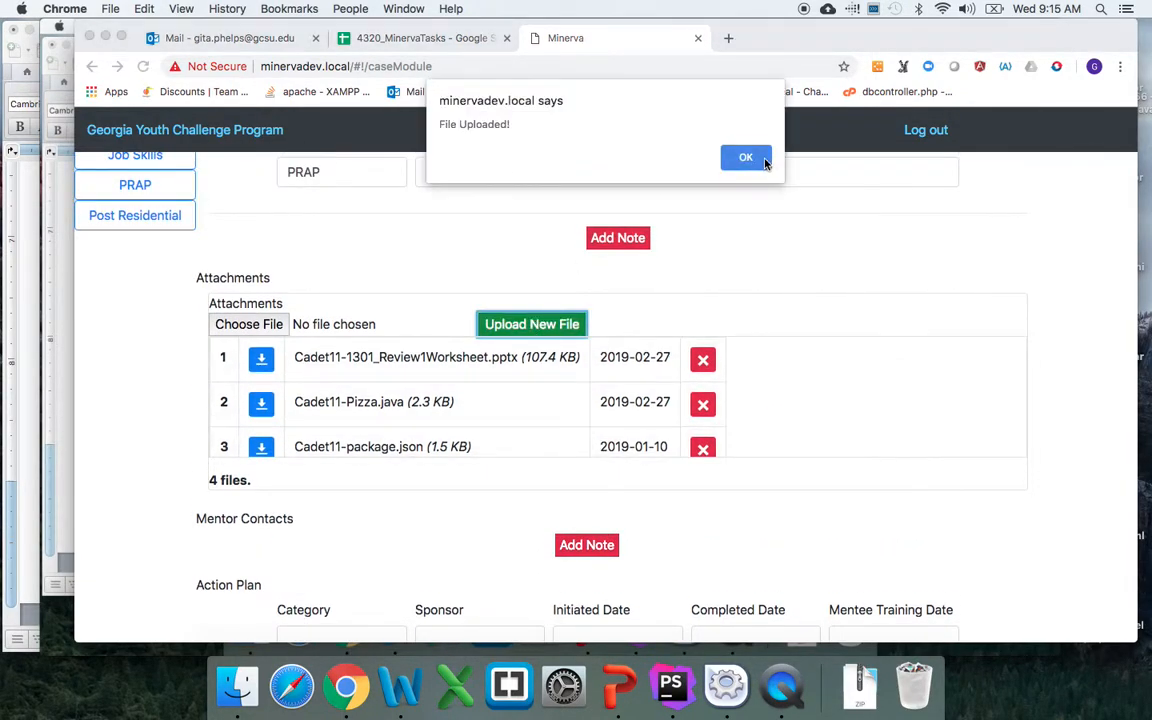
pyautogui.click(744, 156)
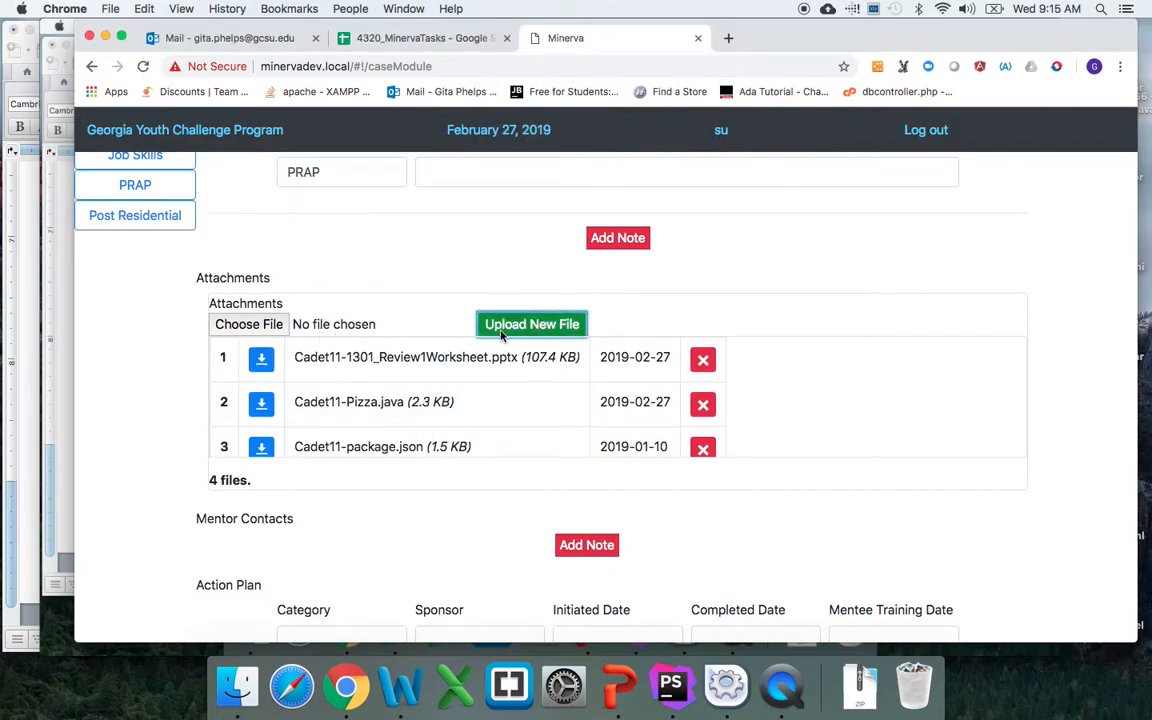
pyautogui.moveTo(346, 464)
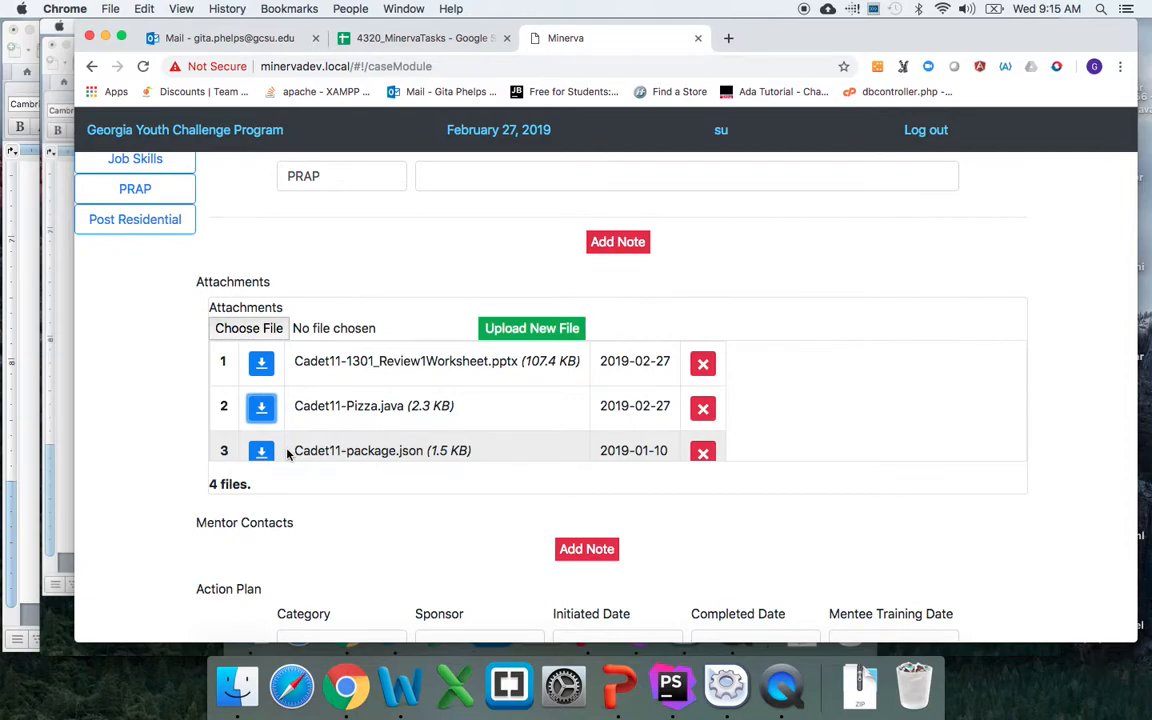
pyautogui.scroll(3)
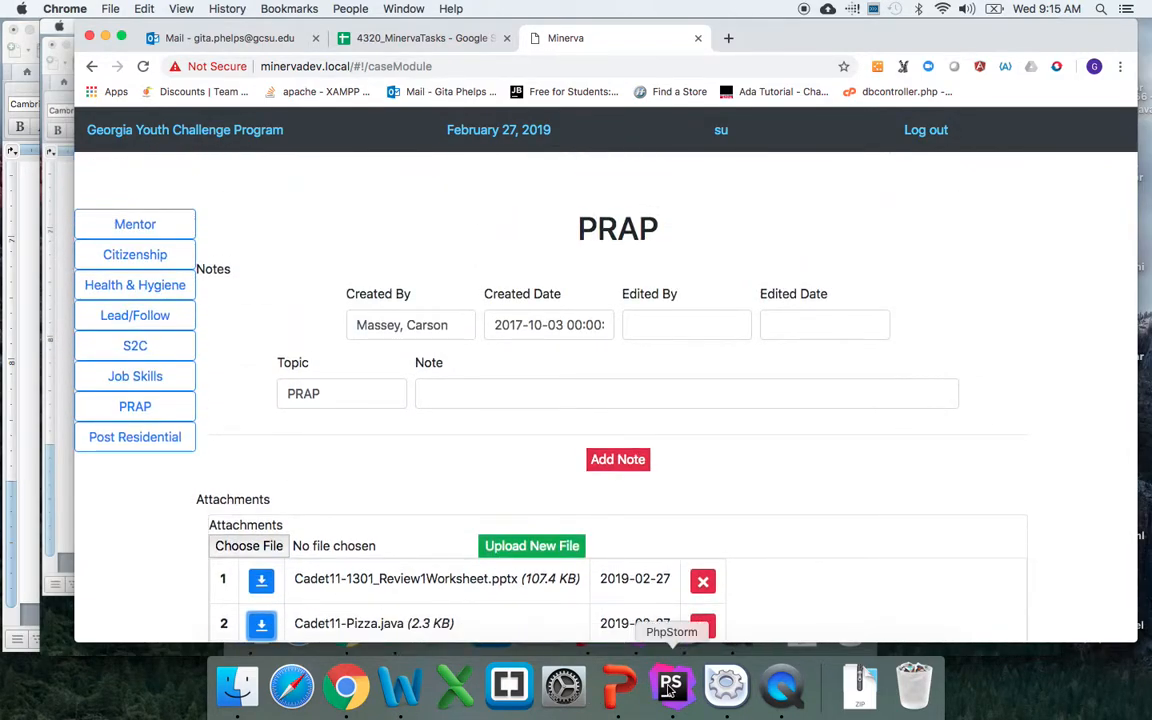
# Step: Switch to PhpStorm and open attachments.module.js and attachments.view.html from the attachments folder
pyautogui.click(672, 686)
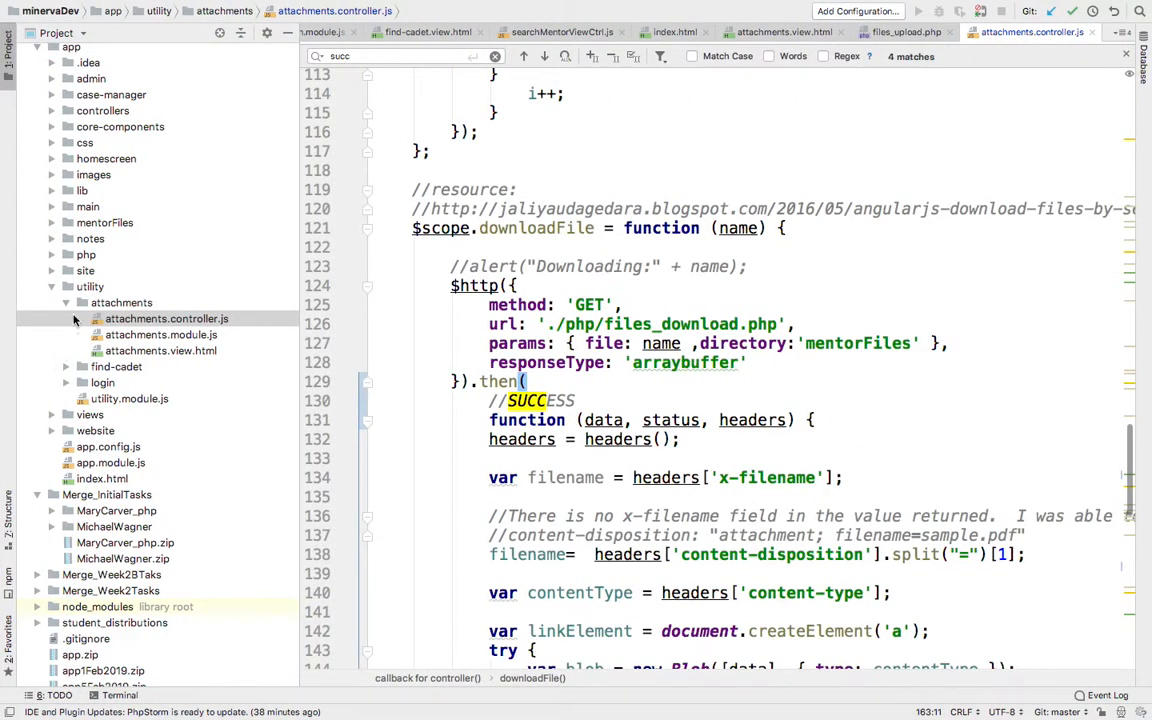
pyautogui.click(120, 302)
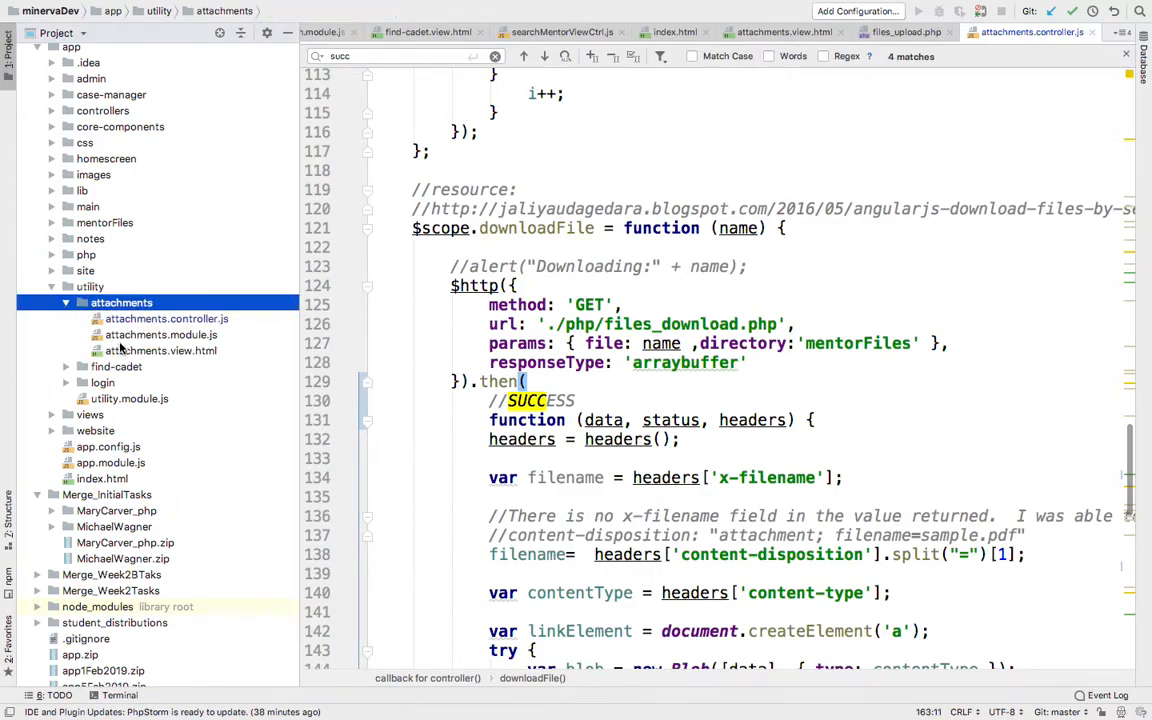
pyautogui.click(160, 334)
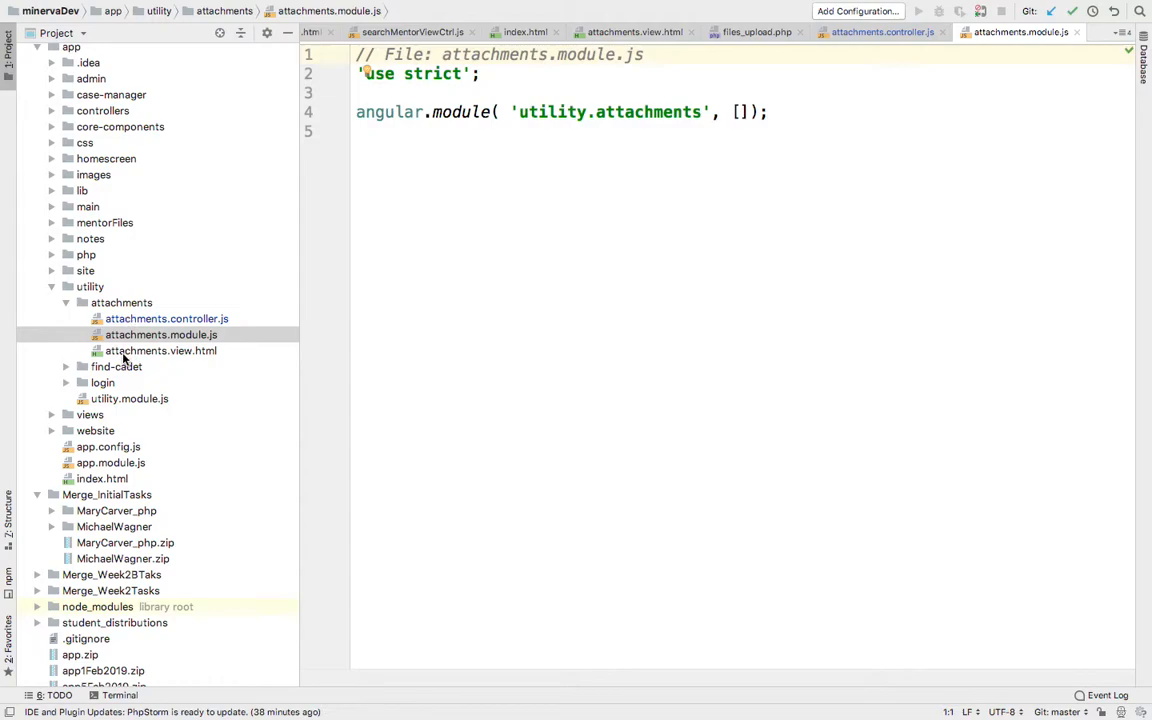
pyautogui.click(160, 350)
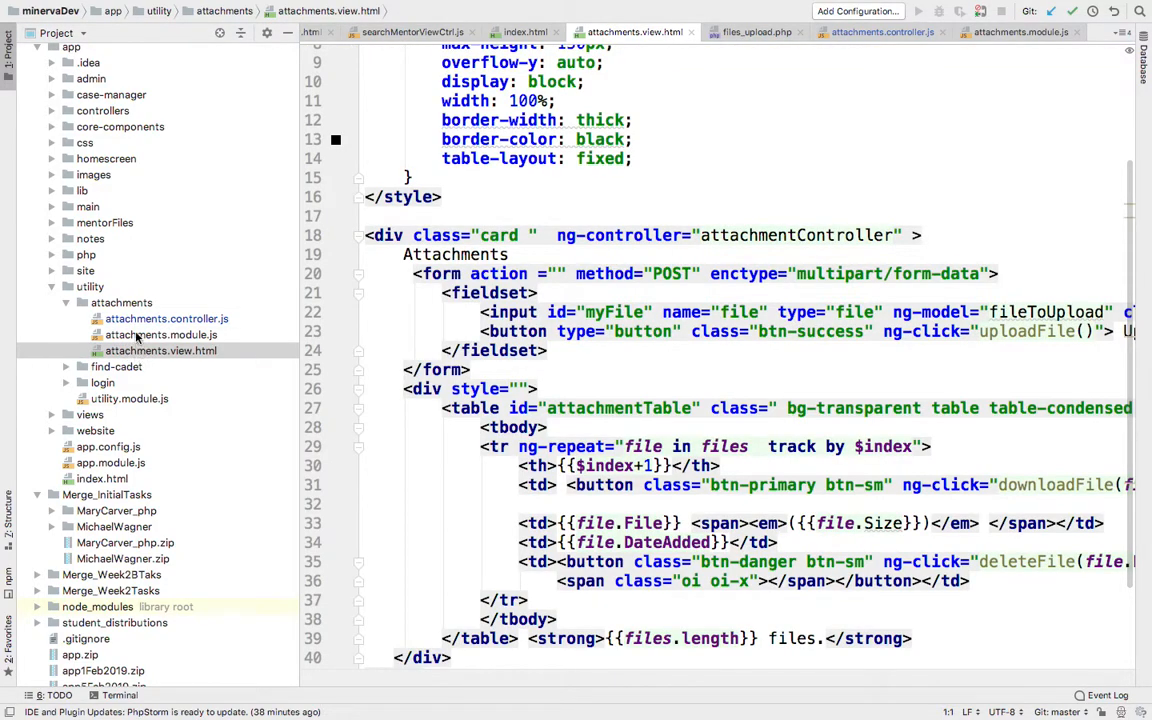
pyautogui.moveTo(136, 340)
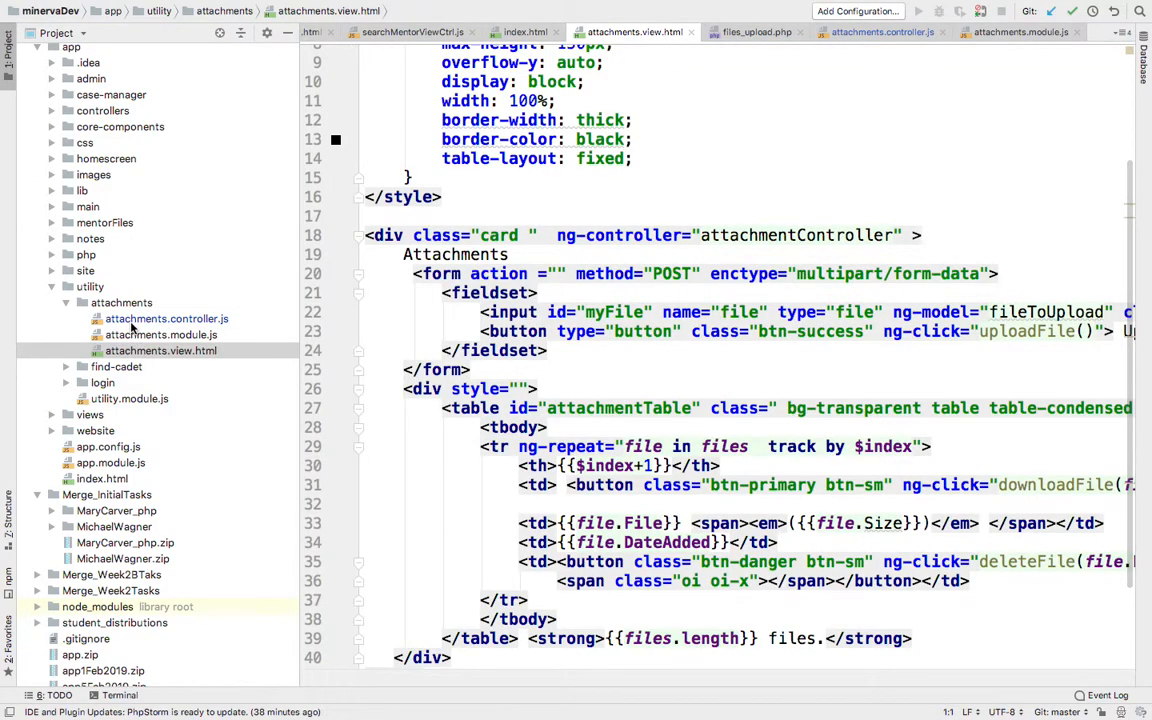
# Step: Expand the php folder and select the files_delete.php and files_download.php scripts
pyautogui.click(86, 254)
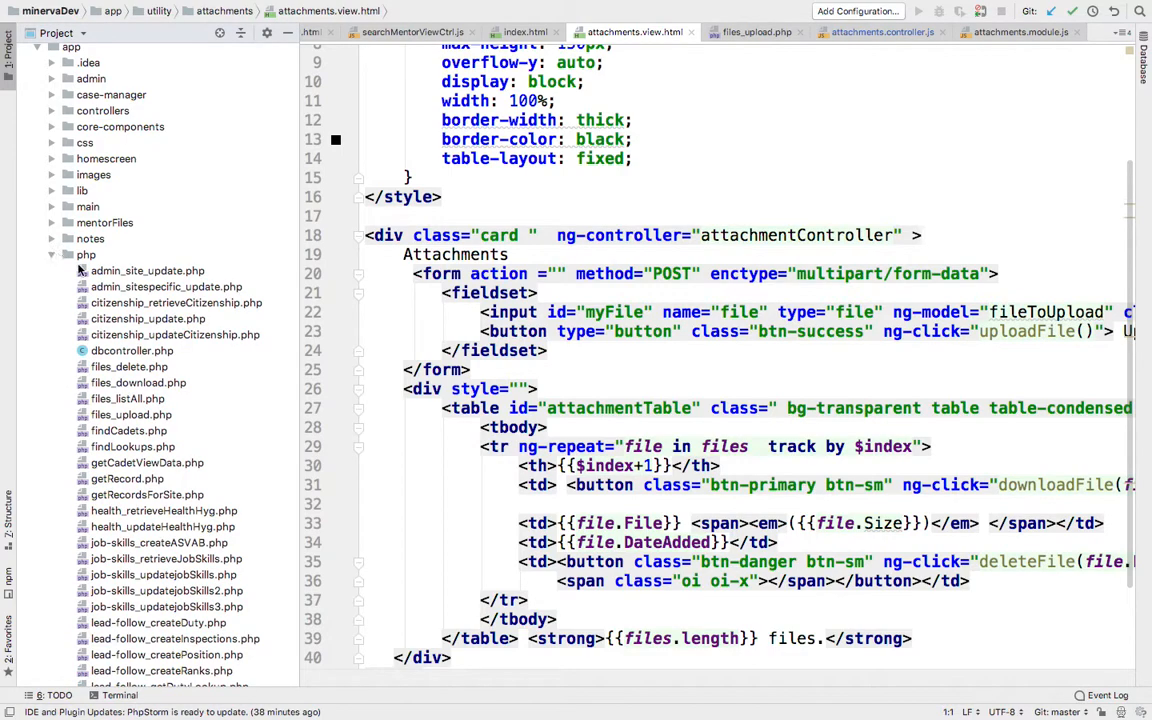
pyautogui.moveTo(124, 376)
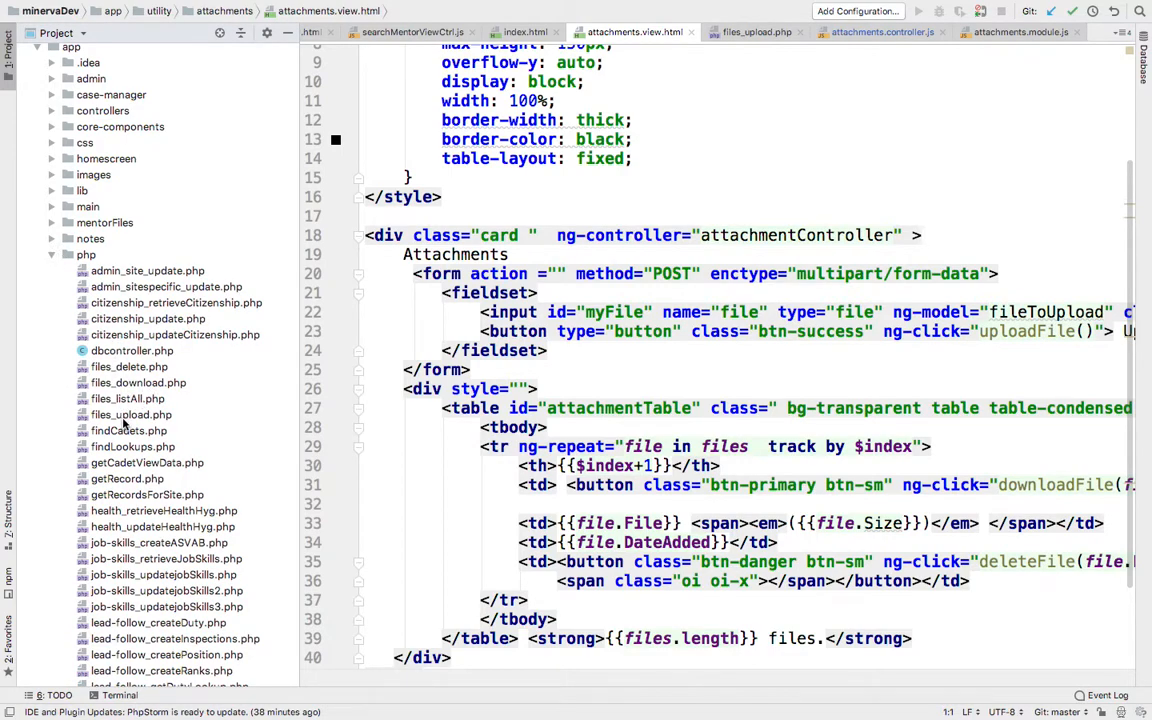
pyautogui.click(128, 366)
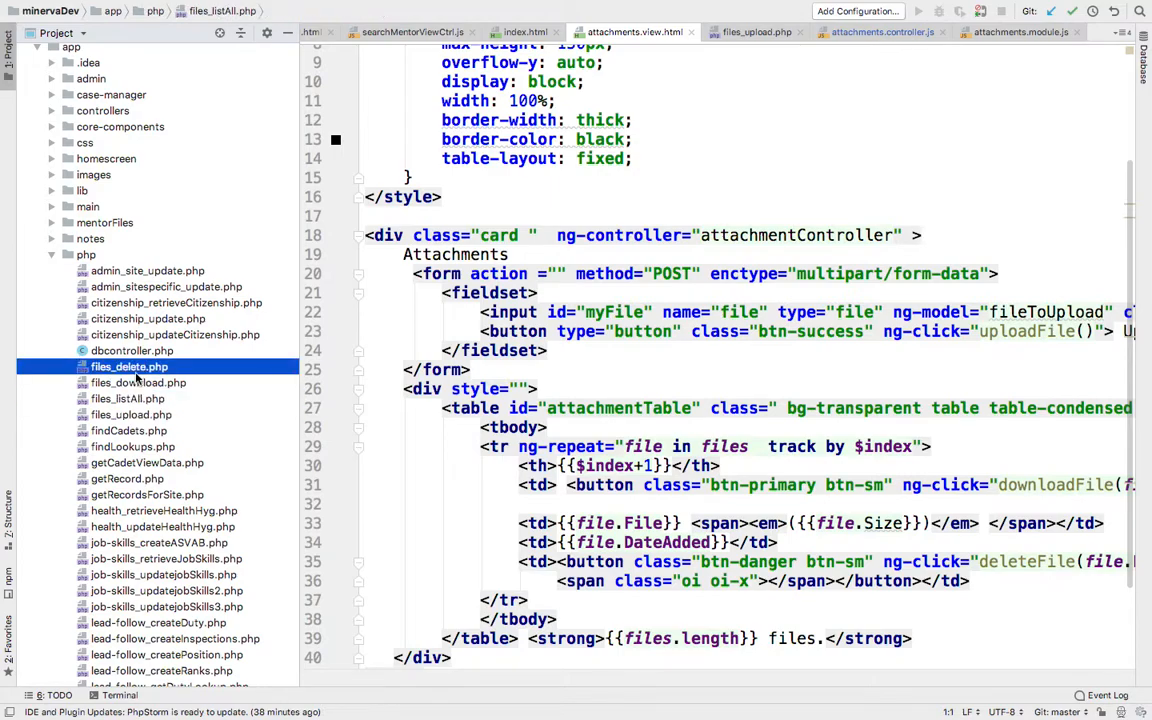
pyautogui.click(138, 382)
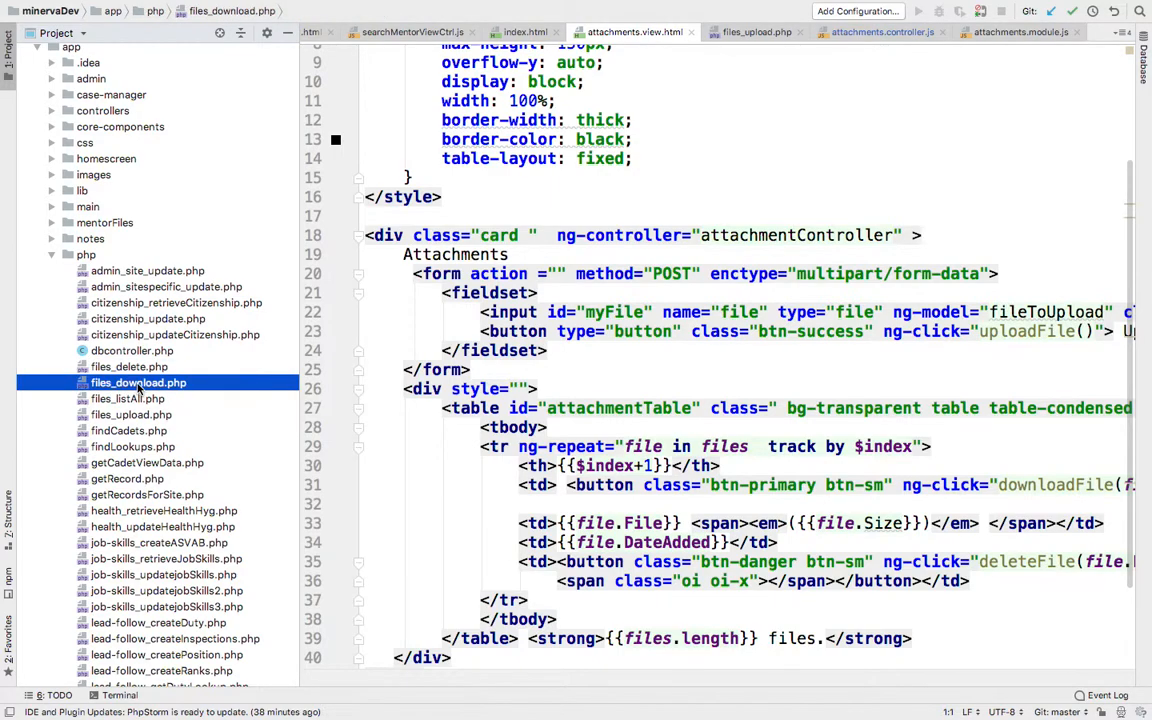